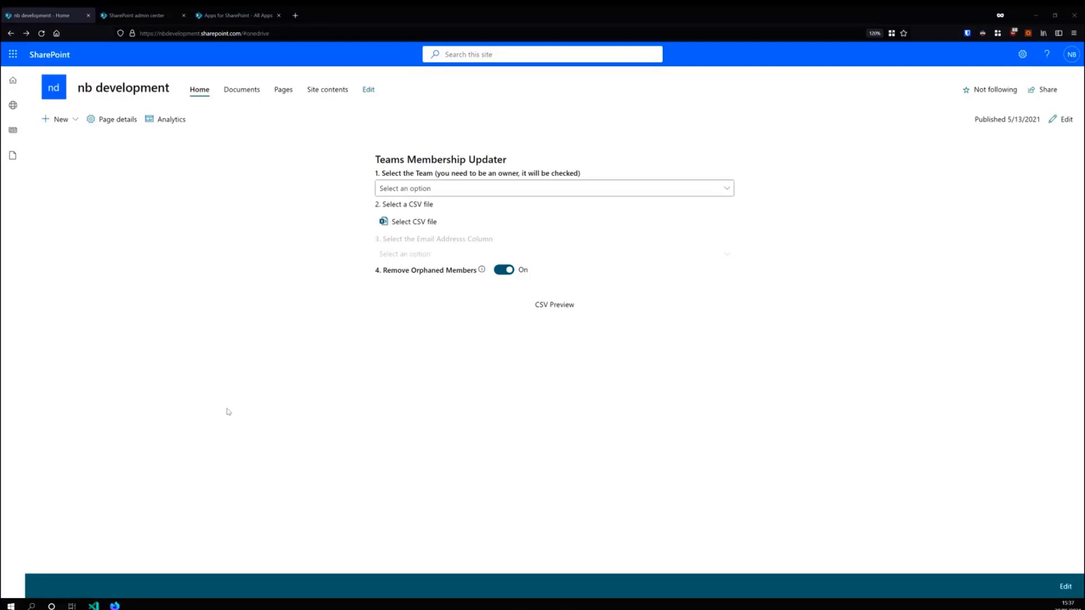
pyautogui.moveTo(330, 290)
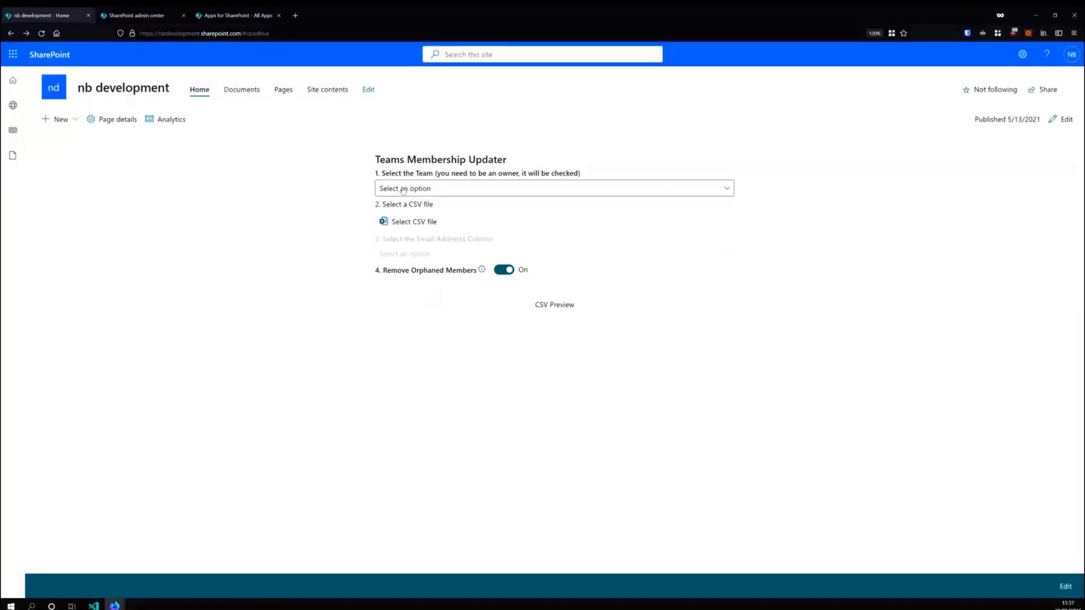
# Pick Test Team from the web part's 'Select the Team' dropdown.
pyautogui.click(554, 188)
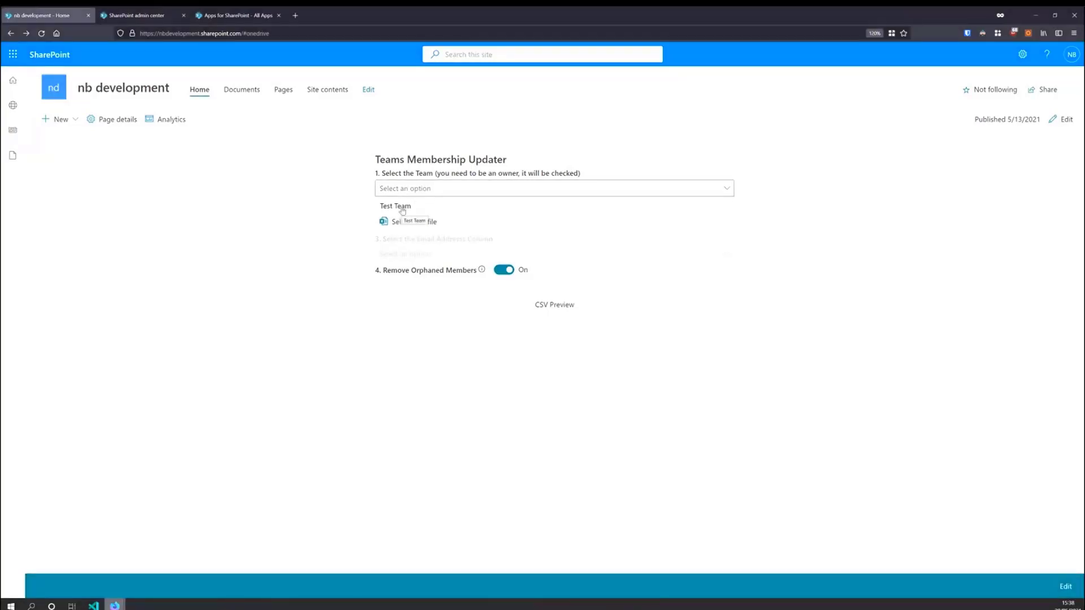
pyautogui.click(394, 206)
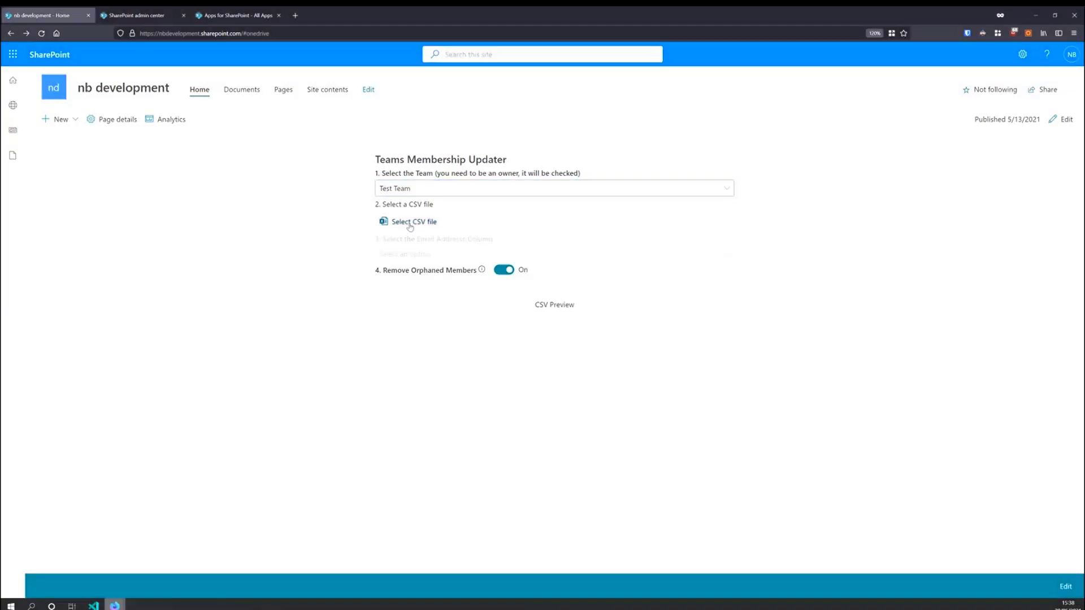
# Browse OneDrive in the CSV file picker and select Students_taking_TEST101.csv.
pyautogui.click(413, 222)
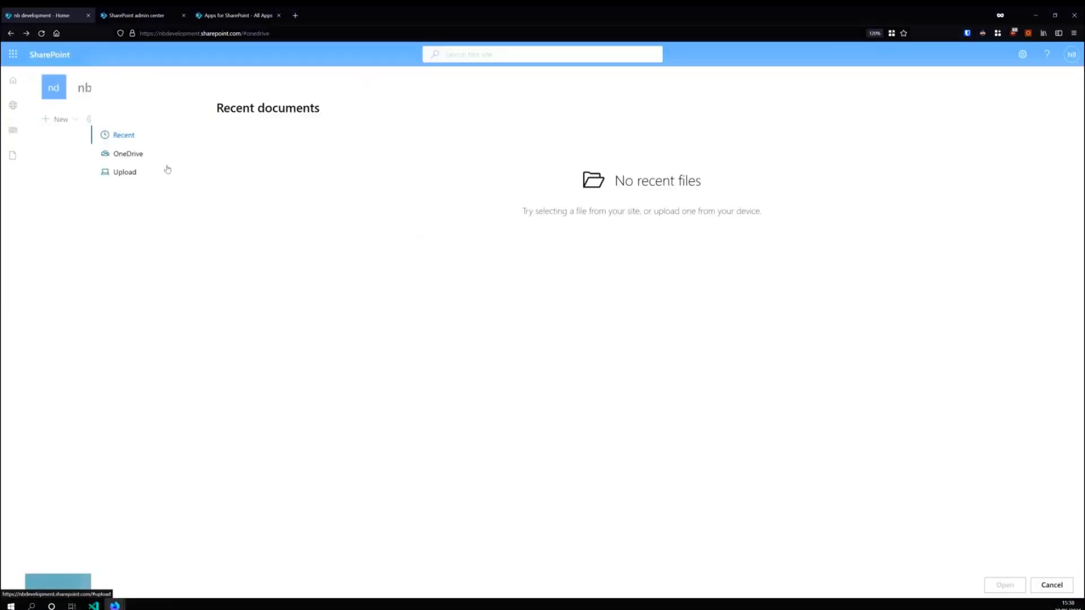
pyautogui.moveTo(169, 160)
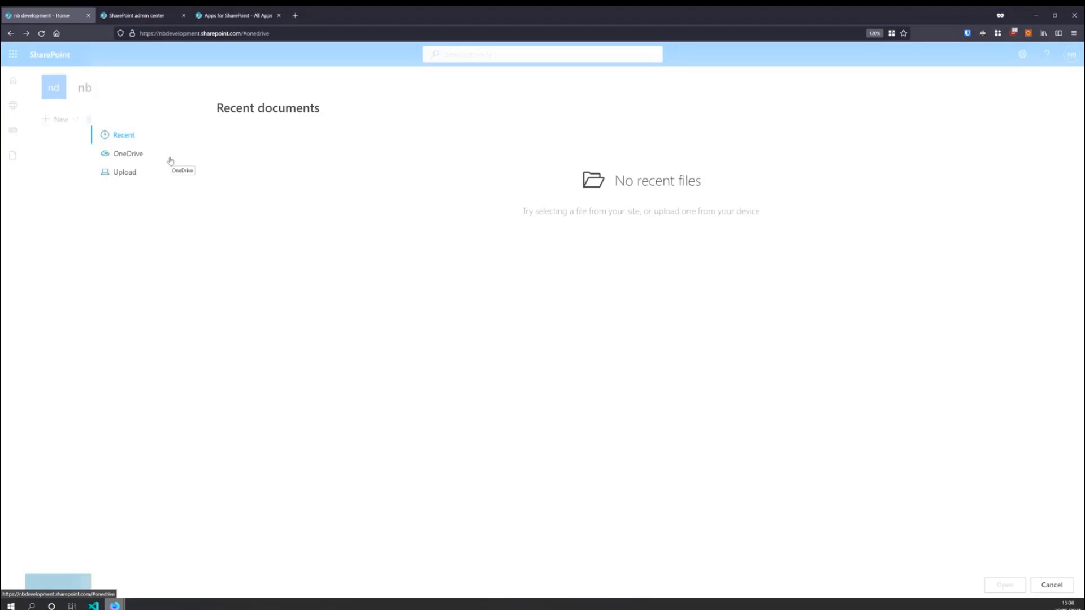
pyautogui.click(128, 154)
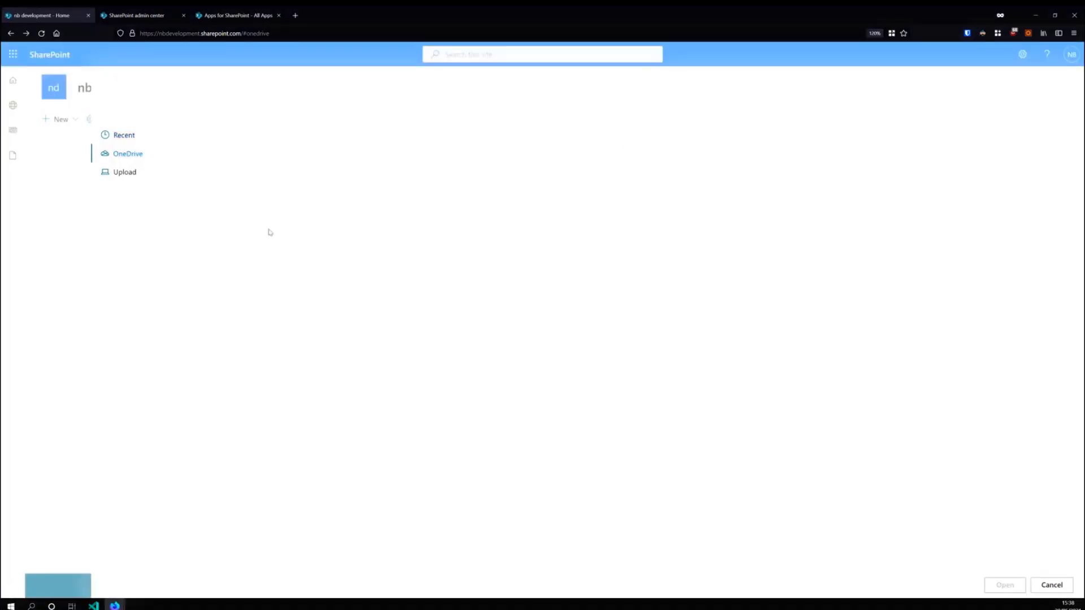
pyautogui.click(127, 154)
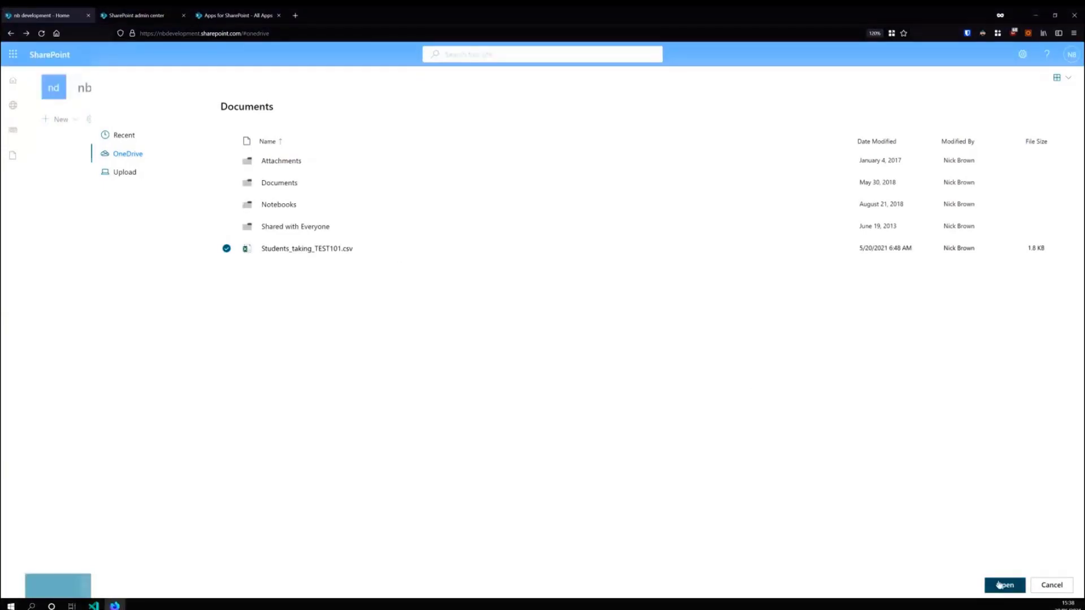
# Open the selected CSV and set Univ Email as the email address column.
pyautogui.click(1004, 585)
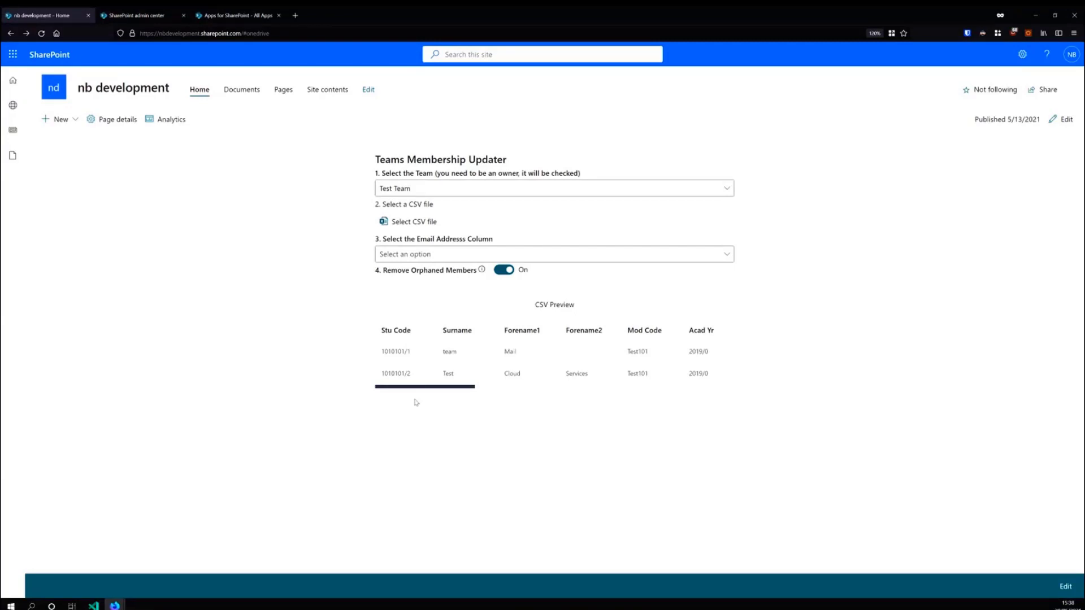
pyautogui.moveTo(517, 367)
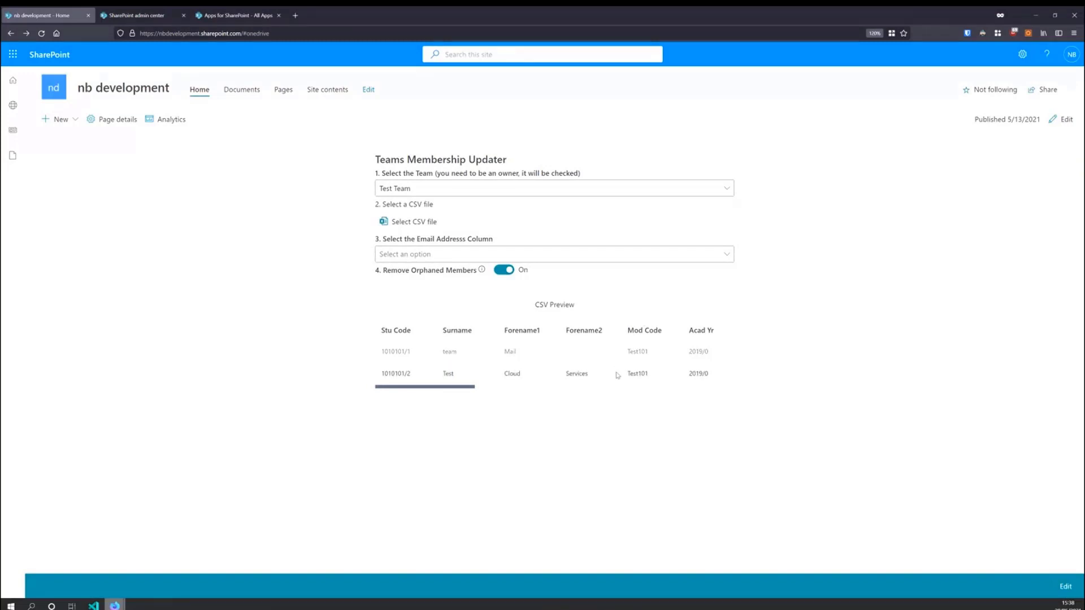
pyautogui.click(553, 254)
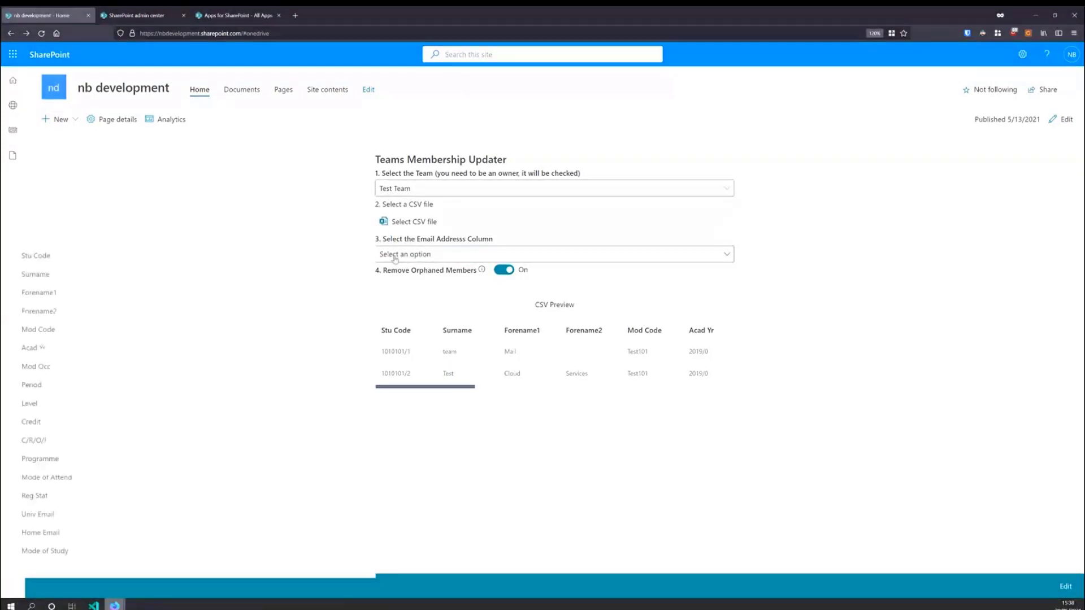
pyautogui.moveTo(242, 516)
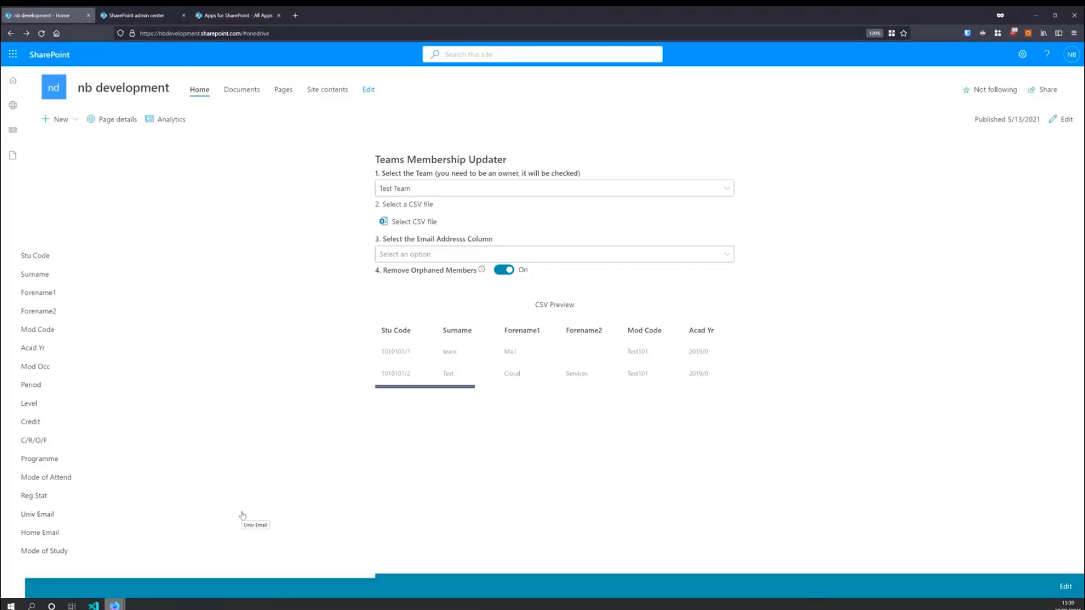
pyautogui.moveTo(243, 515)
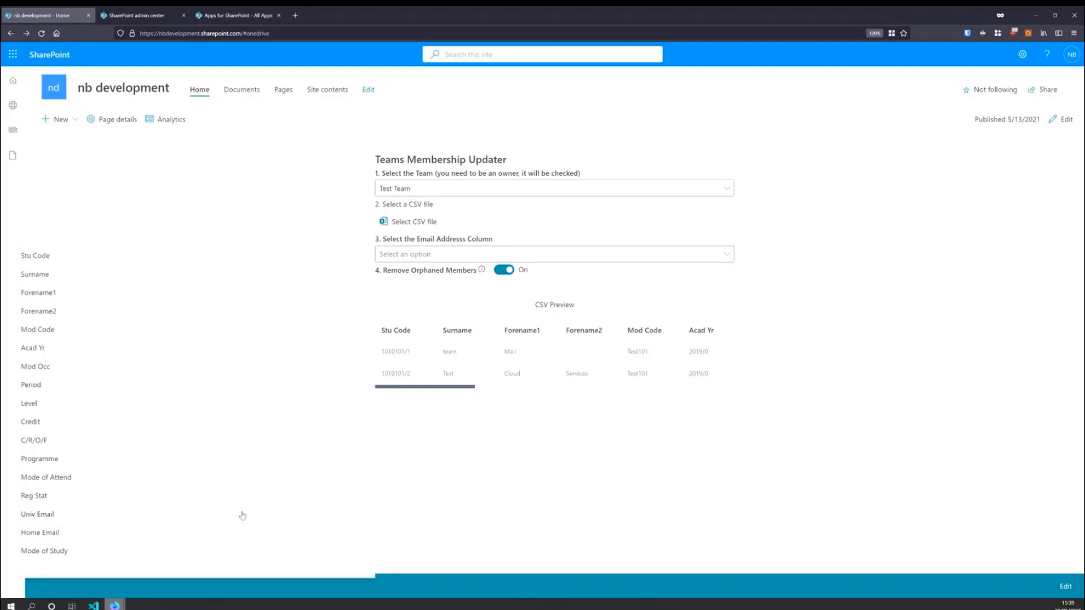
pyautogui.click(552, 253)
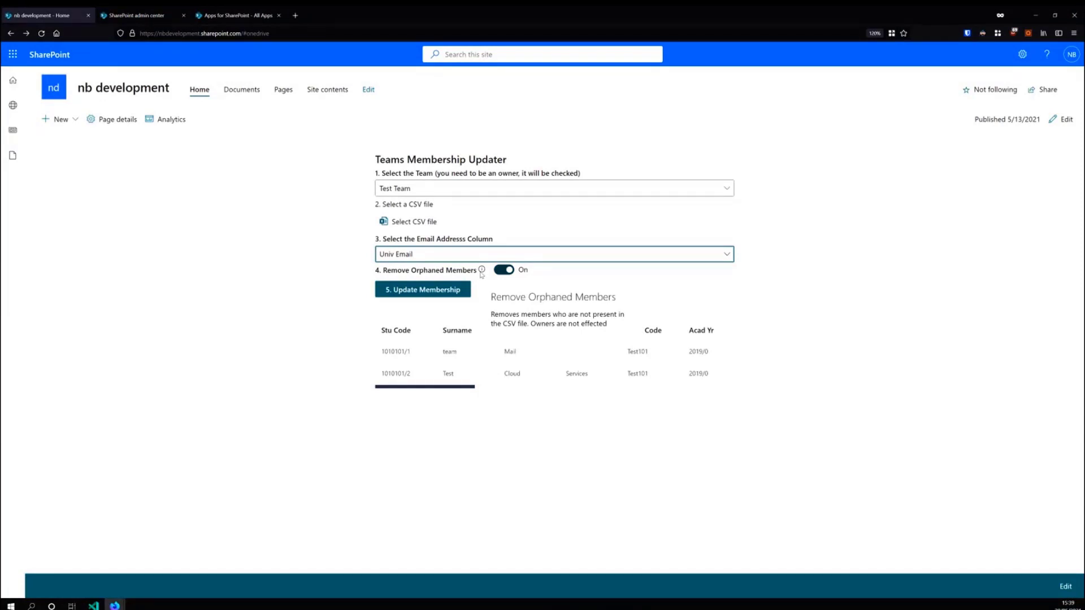
pyautogui.moveTo(197, 147)
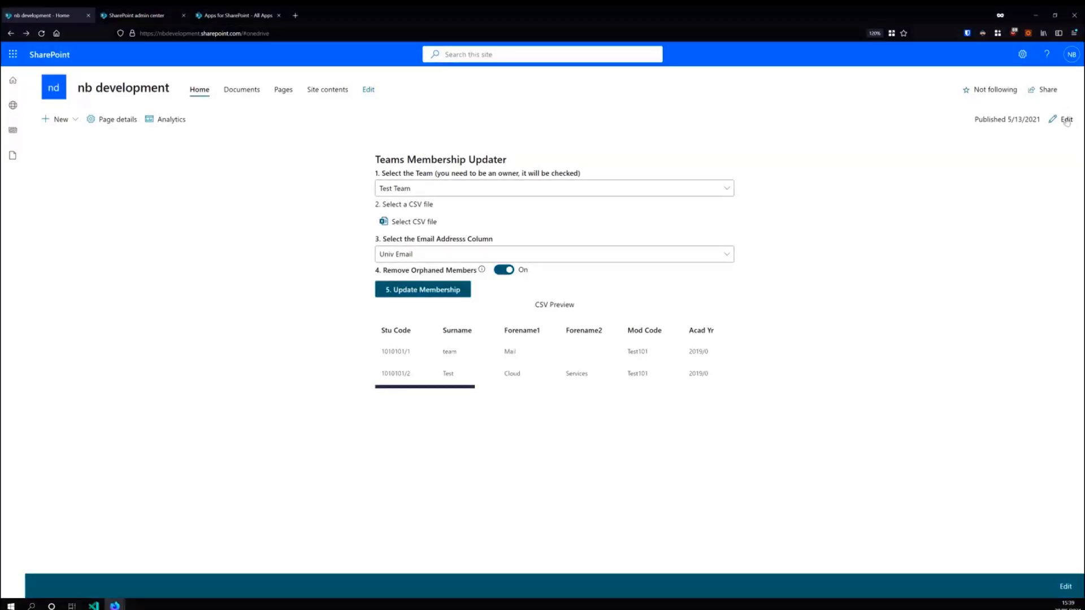
# Edit the page, review the Log List options, then switch to the SharePoint admin center.
pyautogui.click(1066, 119)
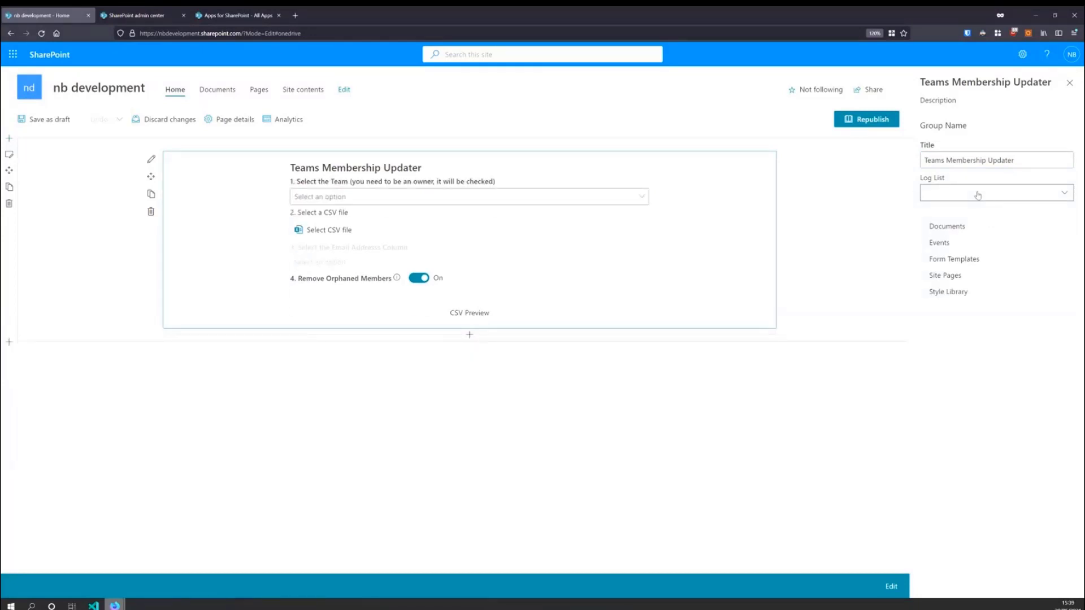
pyautogui.click(975, 194)
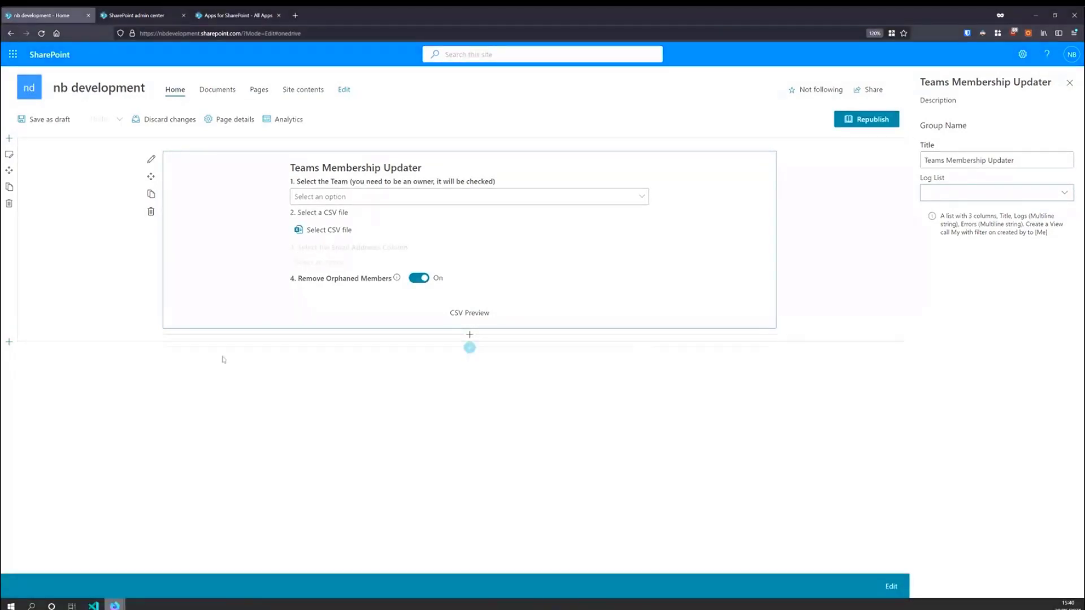
pyautogui.click(138, 15)
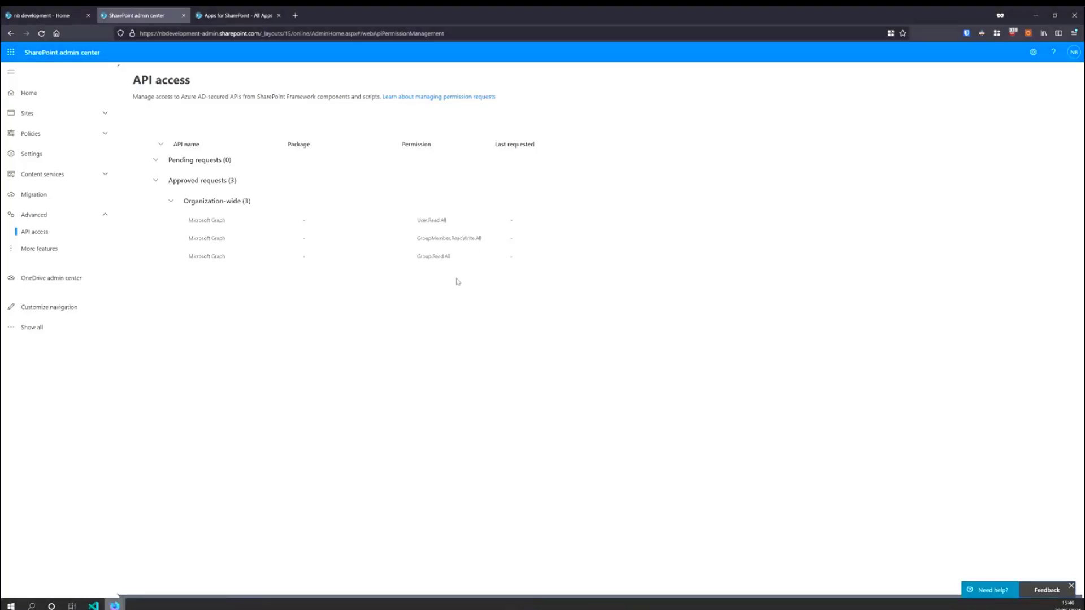
pyautogui.moveTo(408, 318)
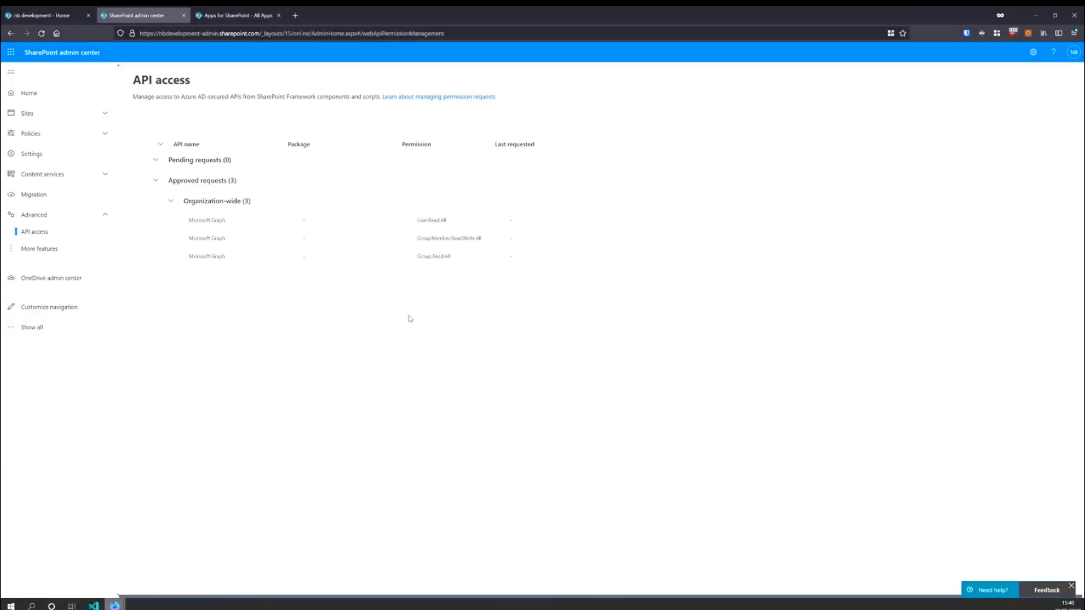
pyautogui.moveTo(287, 132)
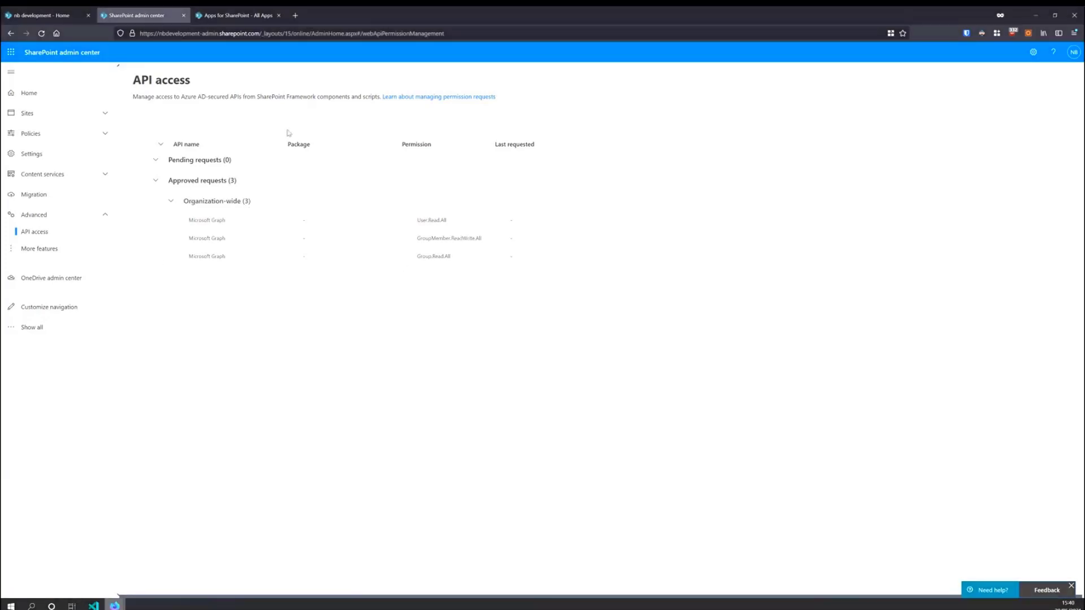
# Switch to the 'Apps for SharePoint - All Apps' tab showing Teams Membership Updater 1.0.0.8.
pyautogui.click(239, 15)
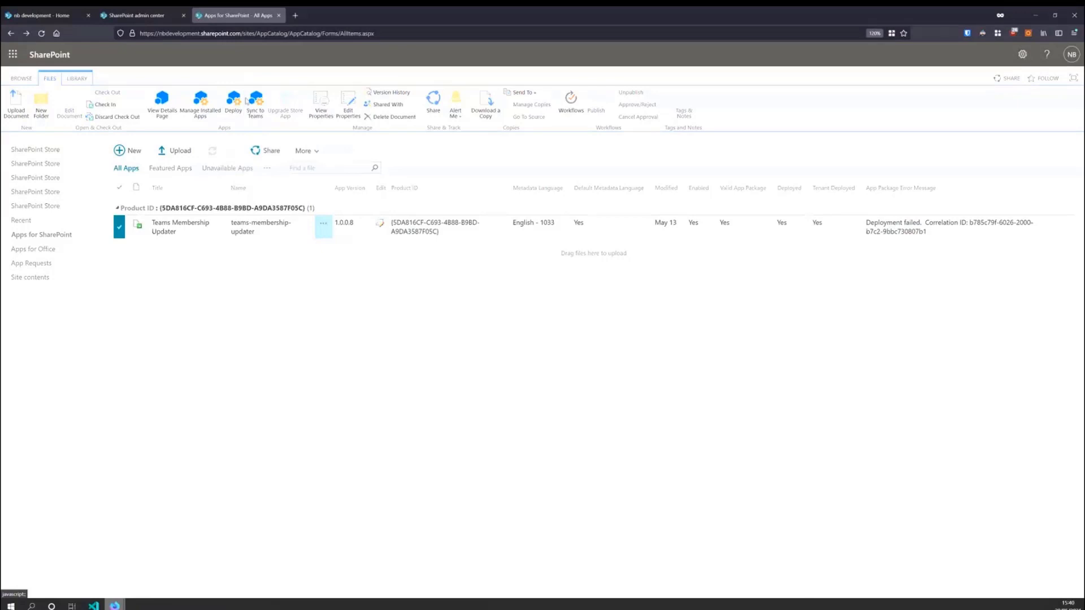
pyautogui.moveTo(256, 102)
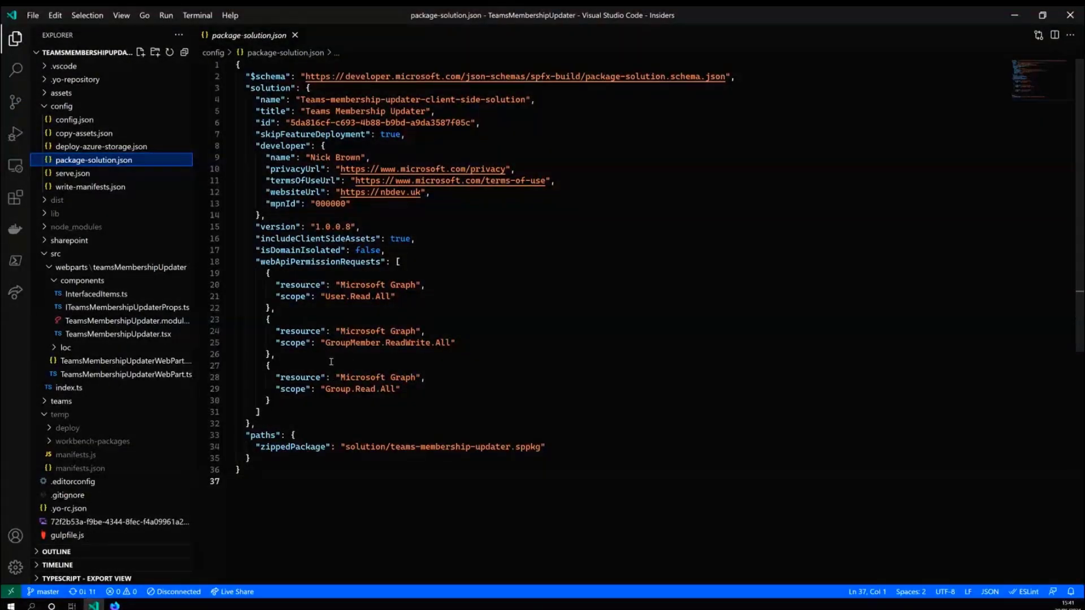
# Open package.json and highlight the spfx-property-controls dependency.
pyautogui.scroll(-3)
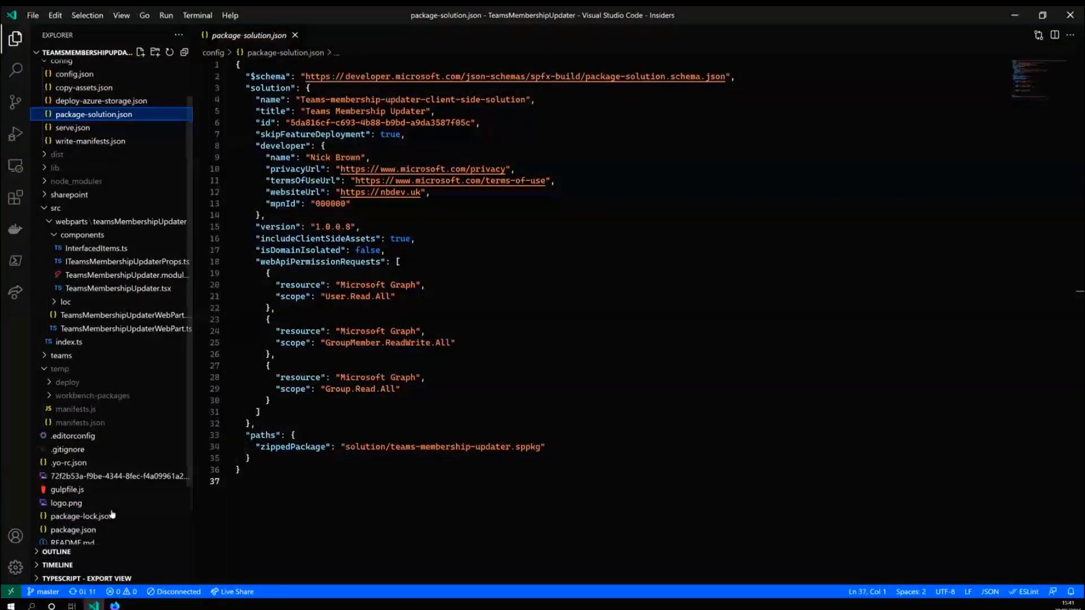
pyautogui.click(73, 529)
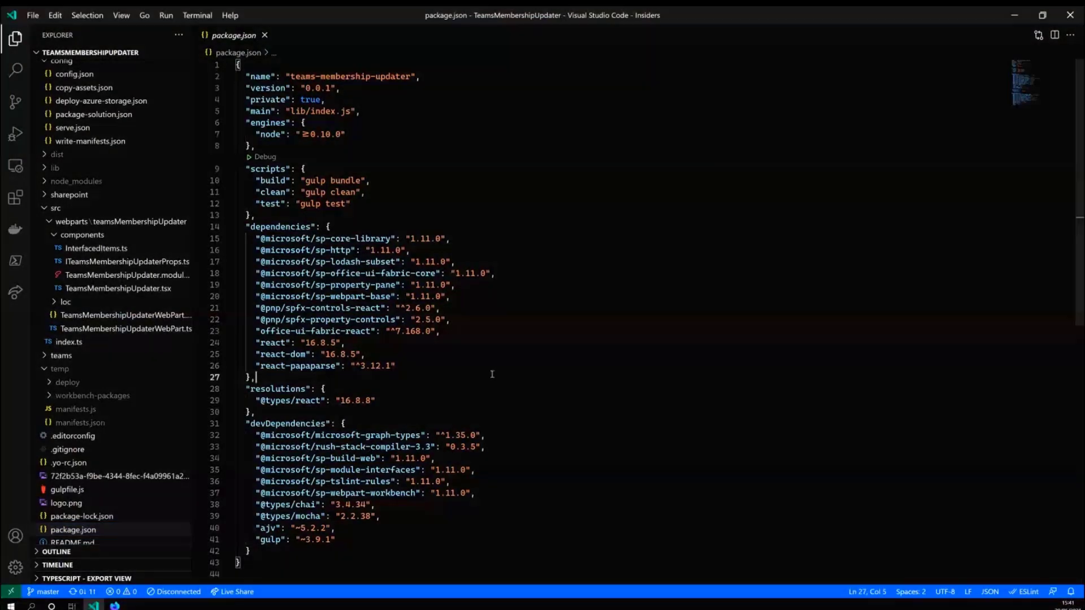
pyautogui.doubleClick(294, 319)
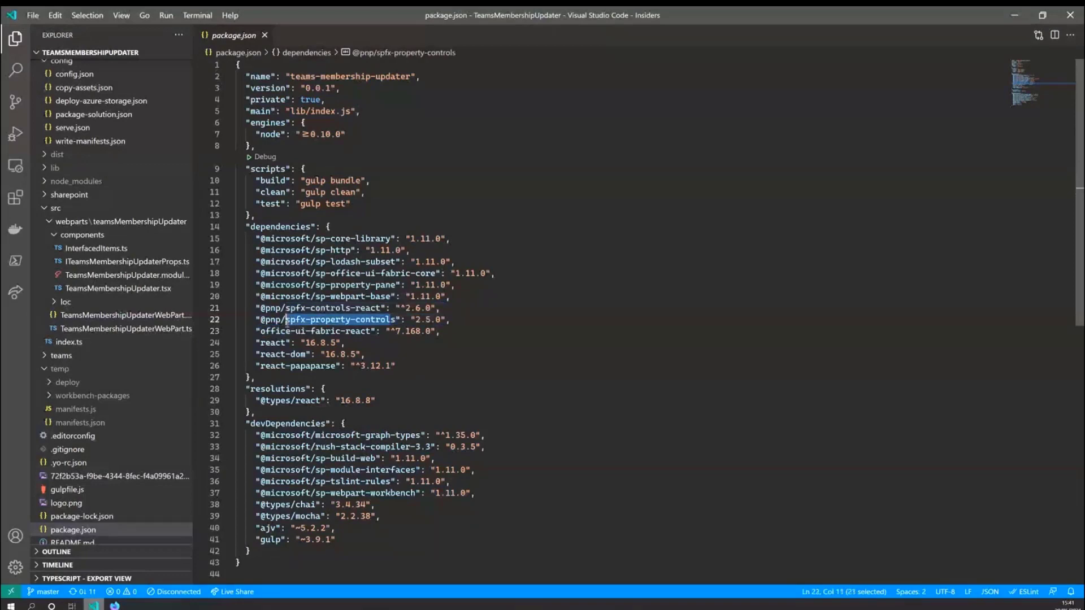
pyautogui.click(256, 411)
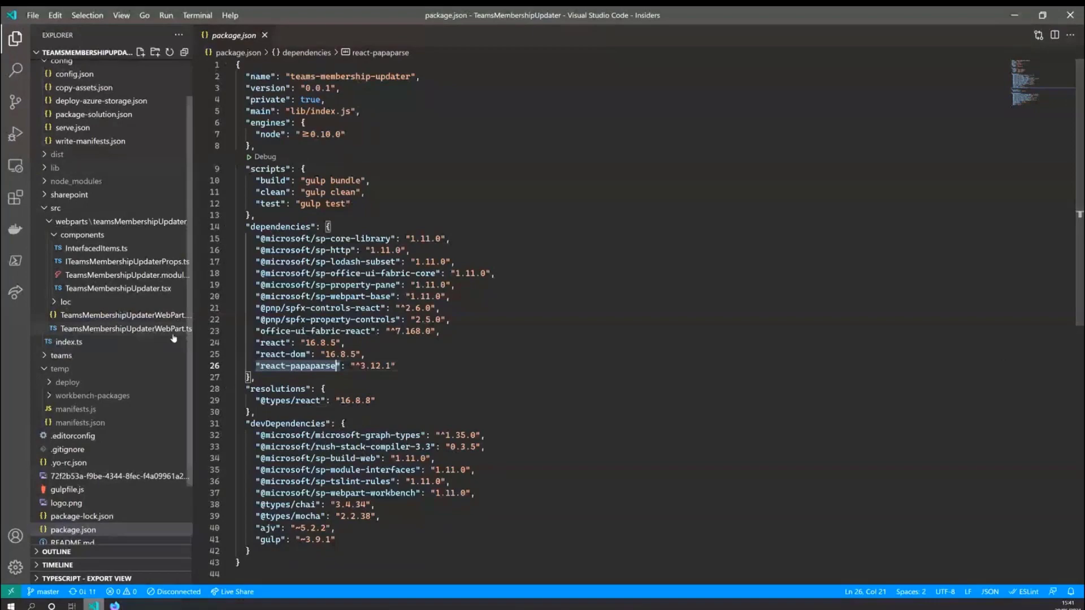
# Review the loglist property in TeamsMembershipUpdaterWebPart.ts, then open TeamsMembershipUpdater.tsx.
pyautogui.click(124, 328)
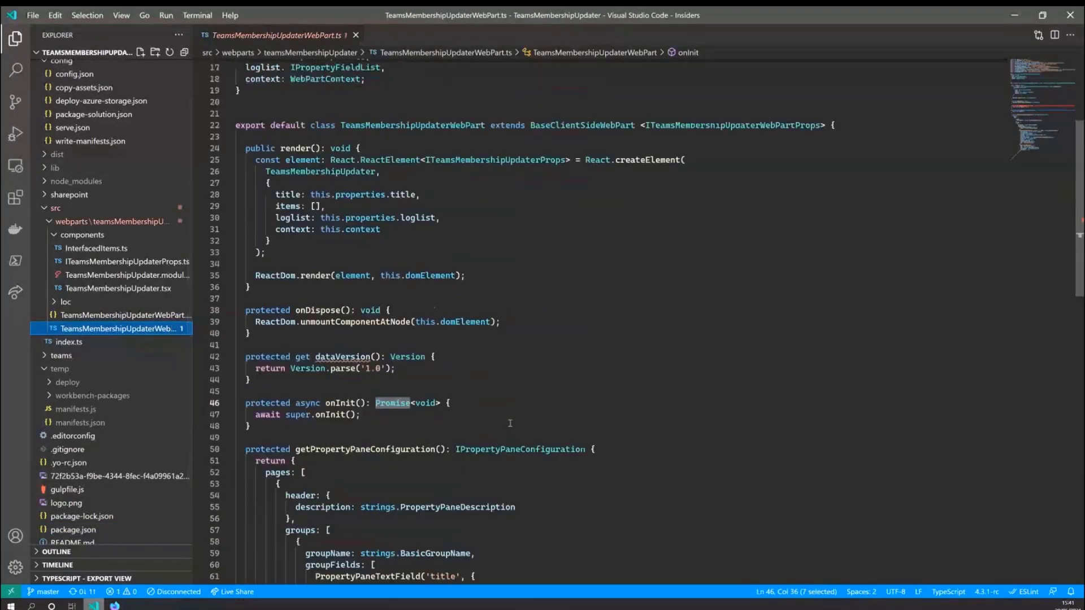
pyautogui.scroll(-3)
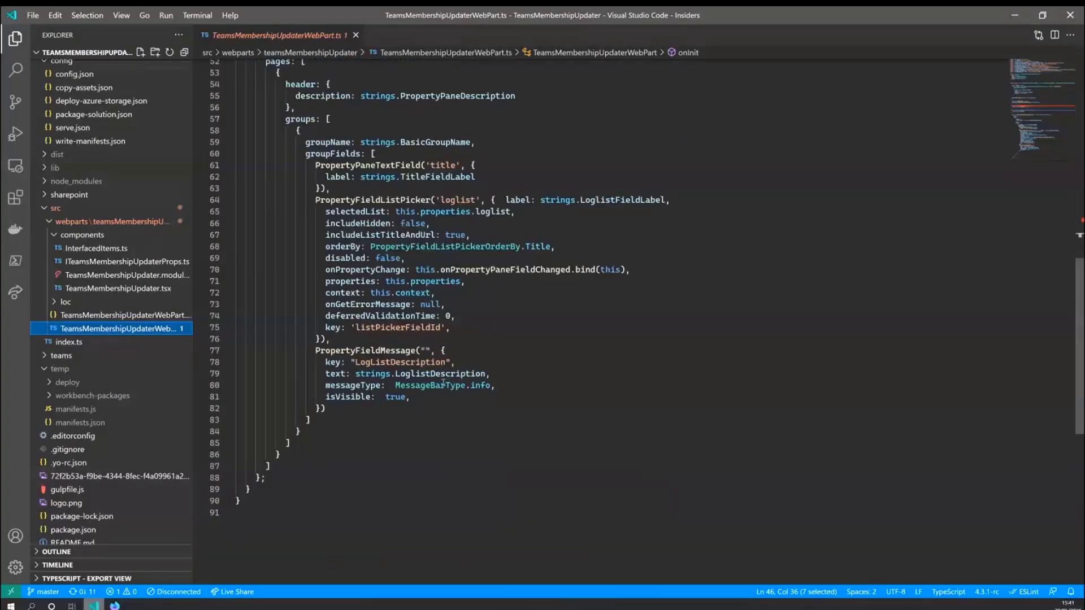
pyautogui.click(440, 200)
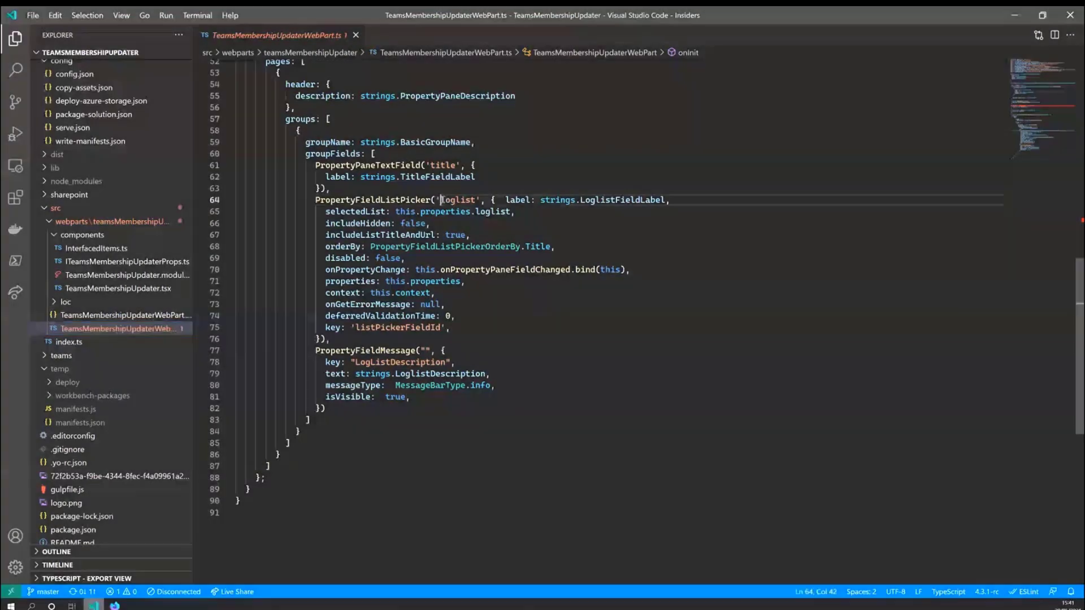
pyautogui.doubleClick(457, 200)
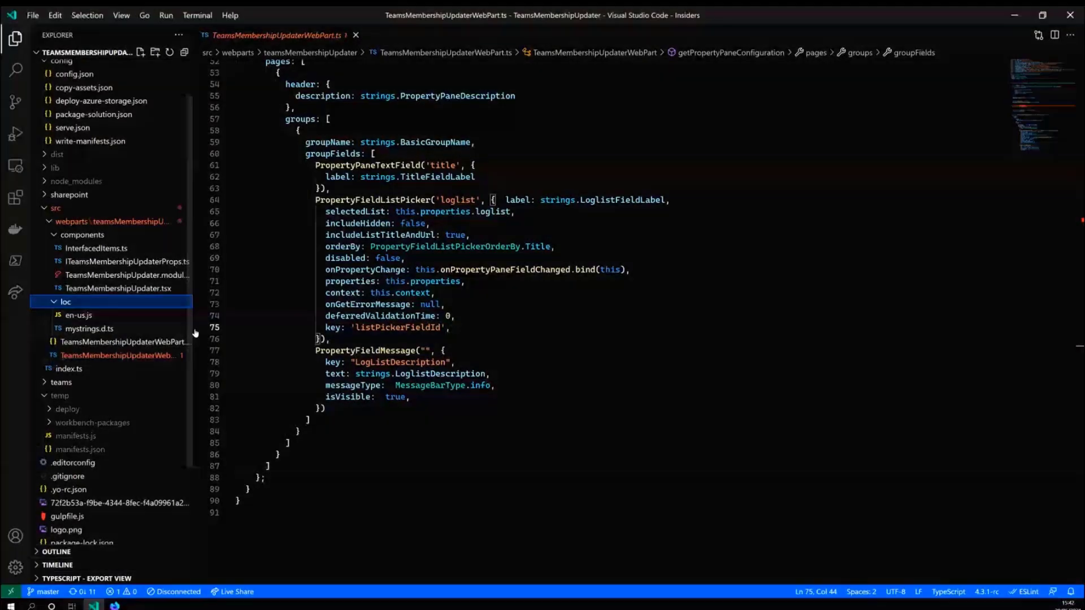
pyautogui.moveTo(372, 373)
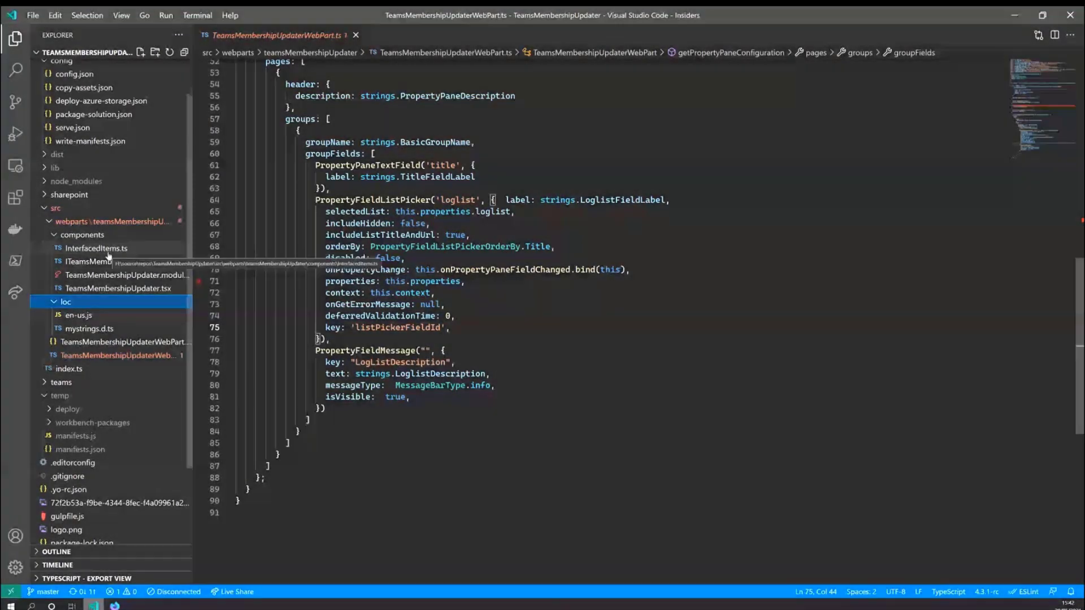
pyautogui.click(118, 289)
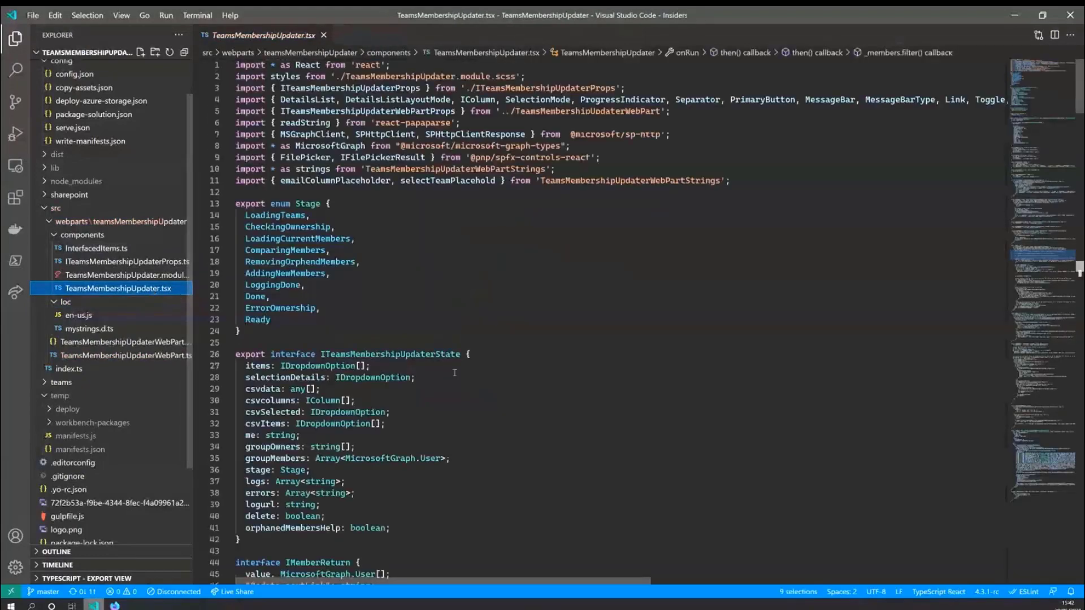
pyautogui.scroll(-3)
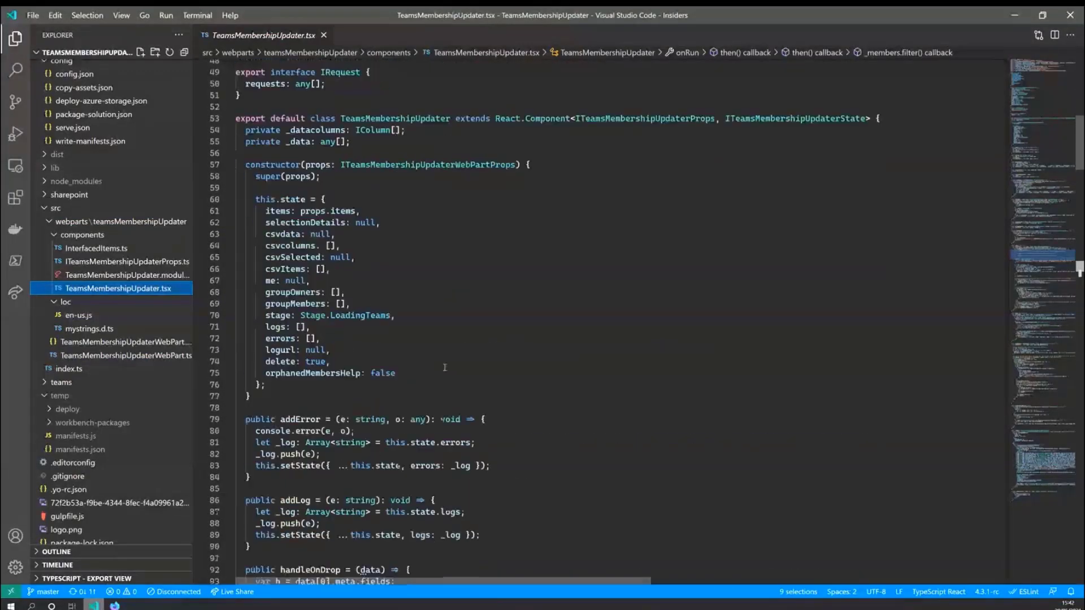
pyautogui.scroll(-3)
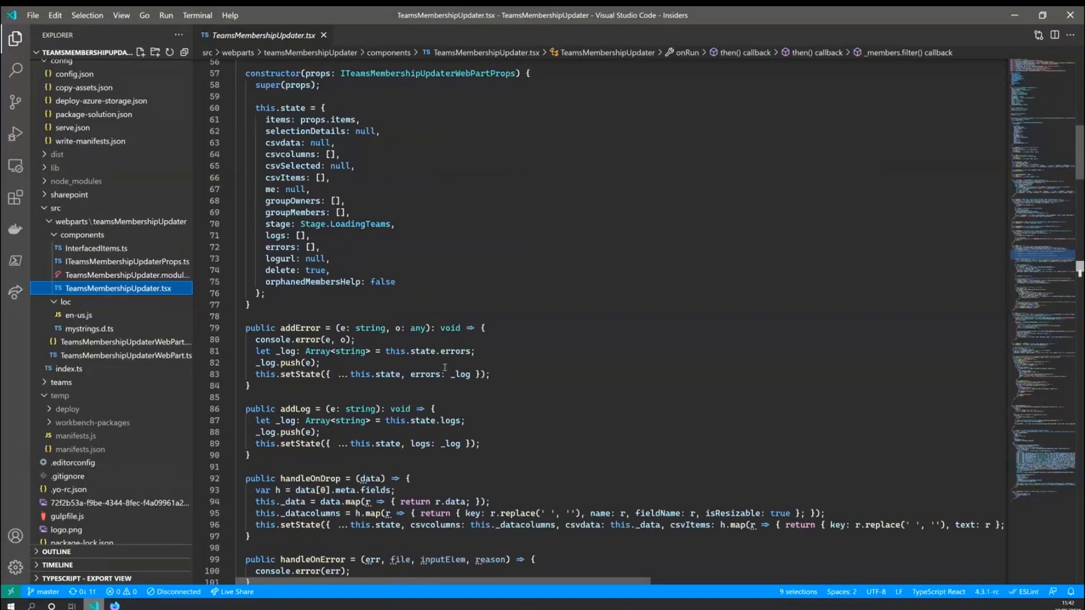
pyautogui.scroll(3)
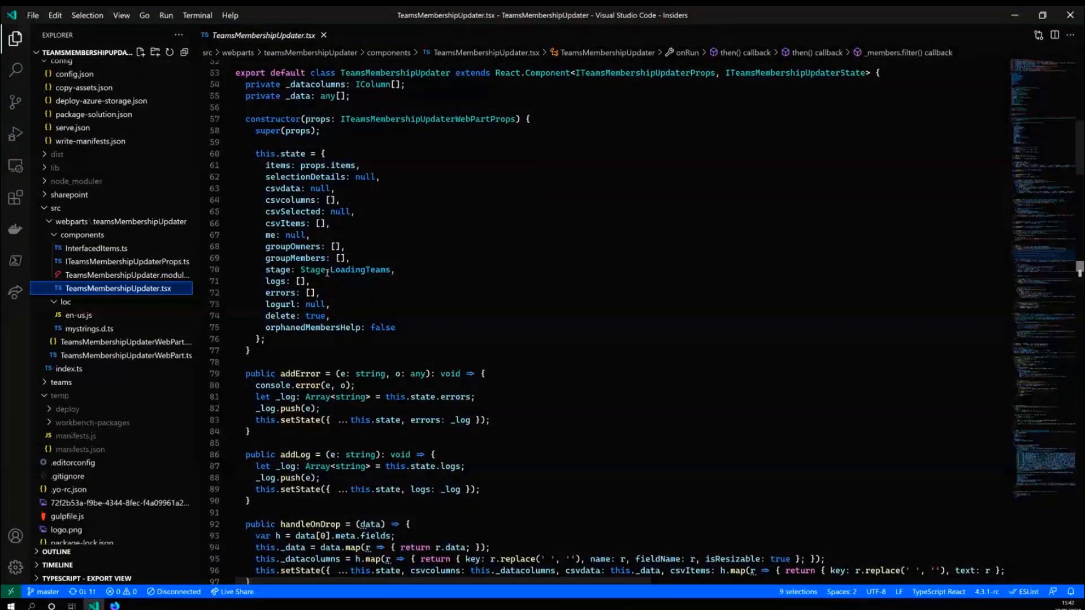
pyautogui.doubleClick(361, 133)
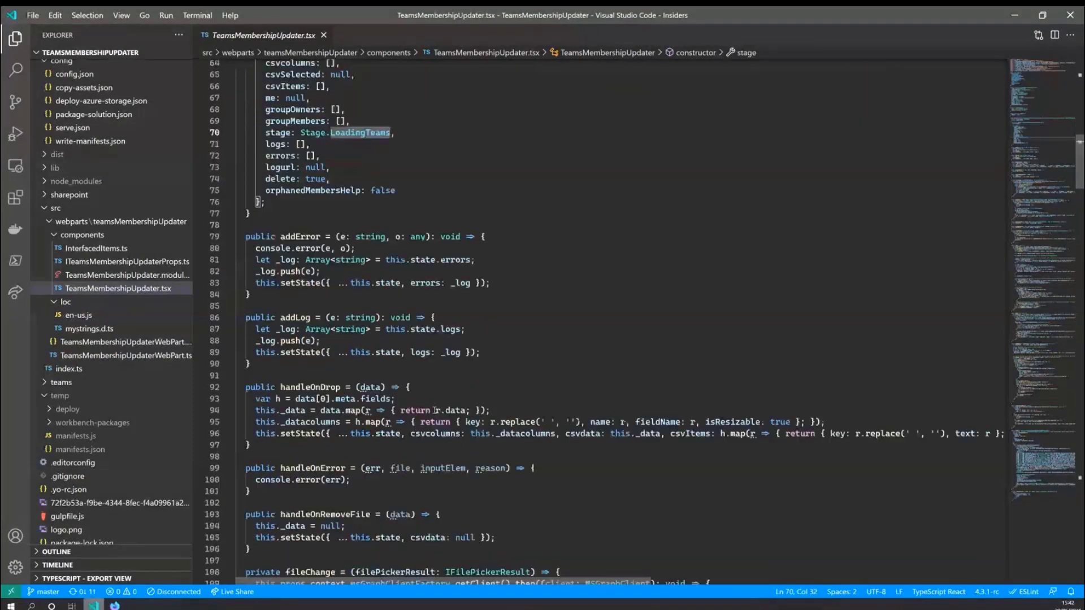
pyautogui.scroll(-3)
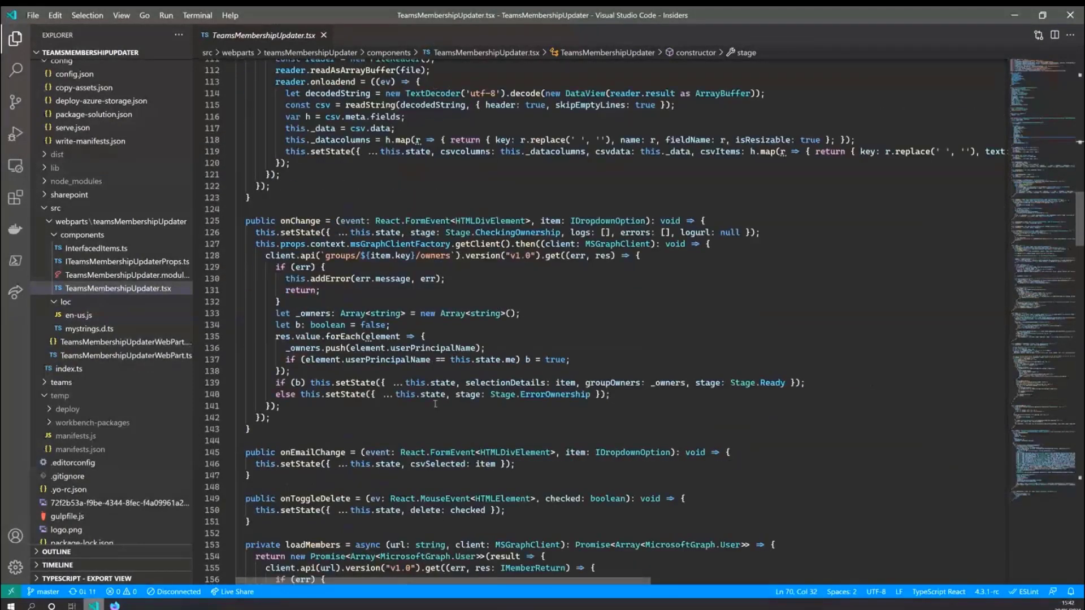
pyautogui.scroll(-3)
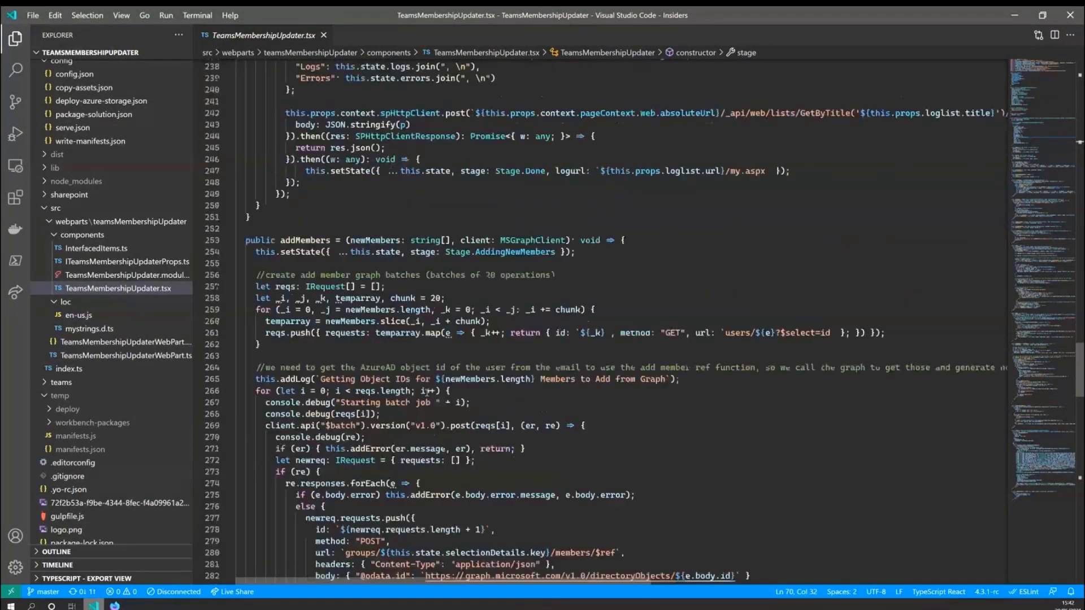
pyautogui.scroll(-3)
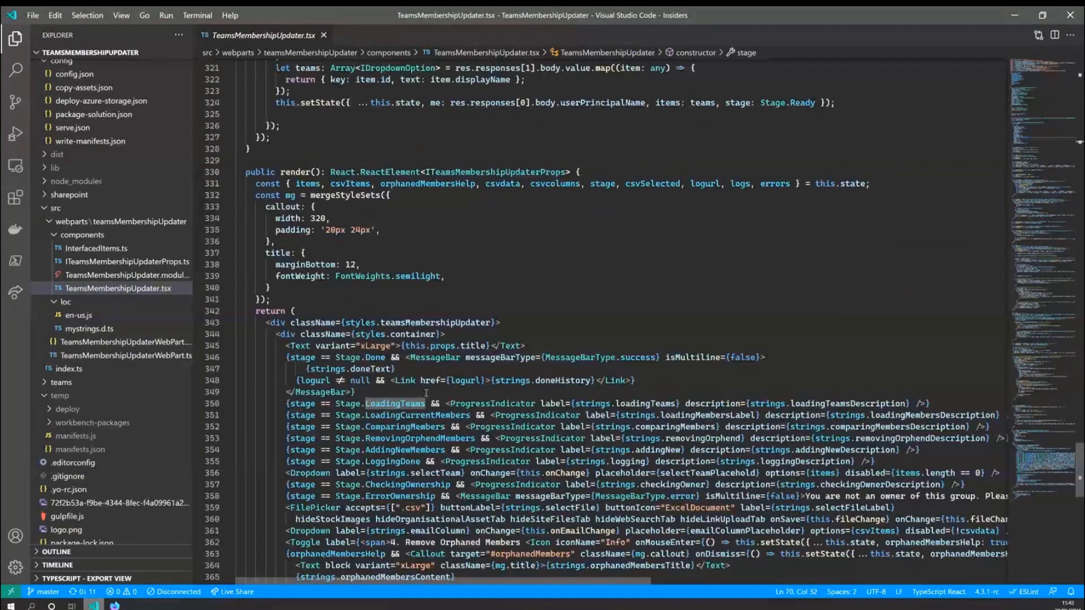
pyautogui.scroll(3)
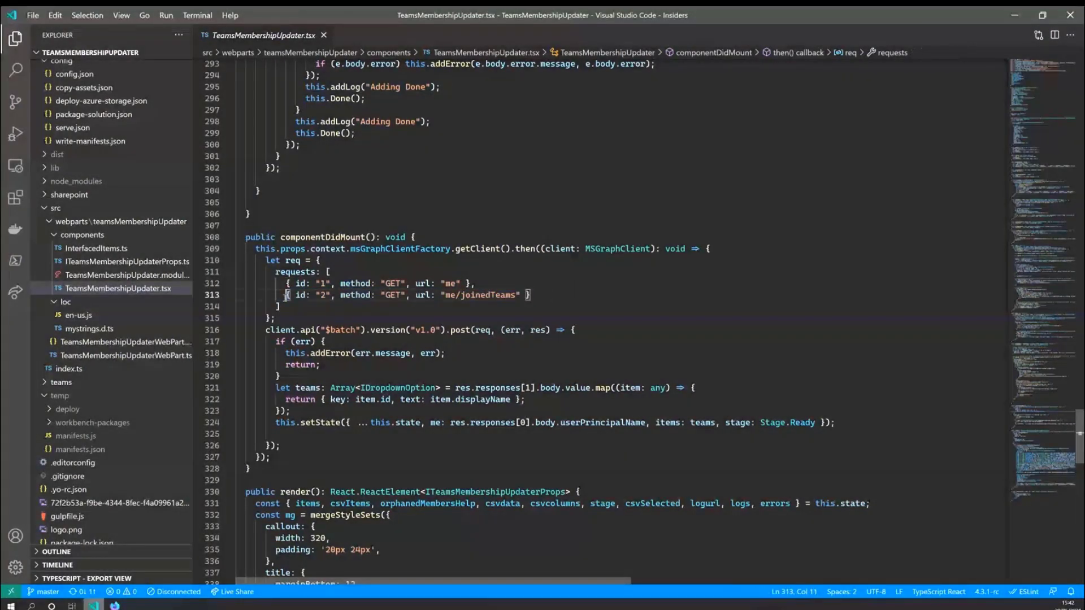
pyautogui.scroll(-3)
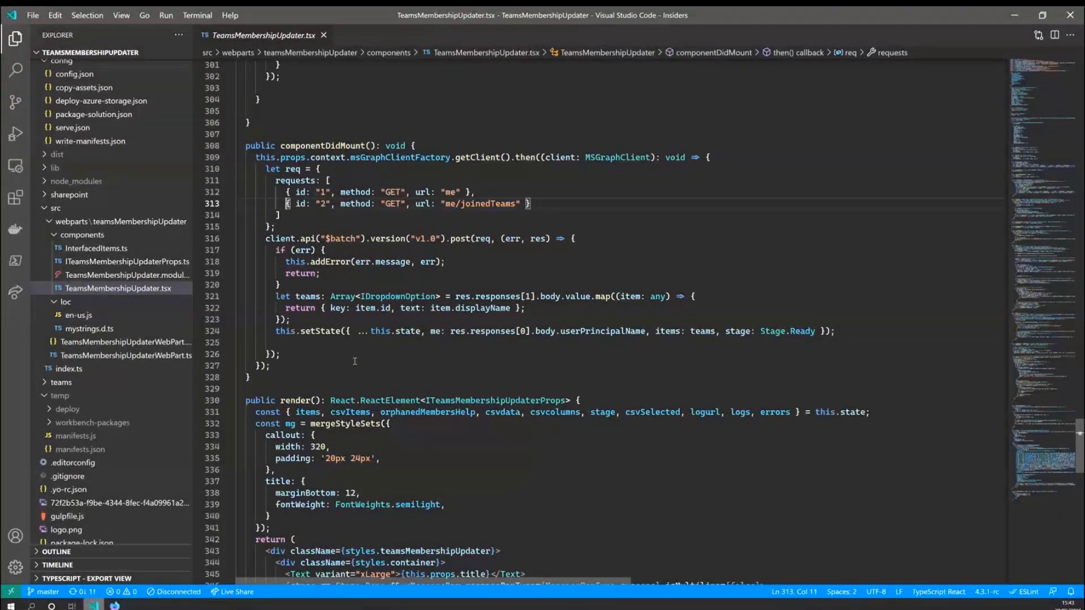
pyautogui.moveTo(635, 250)
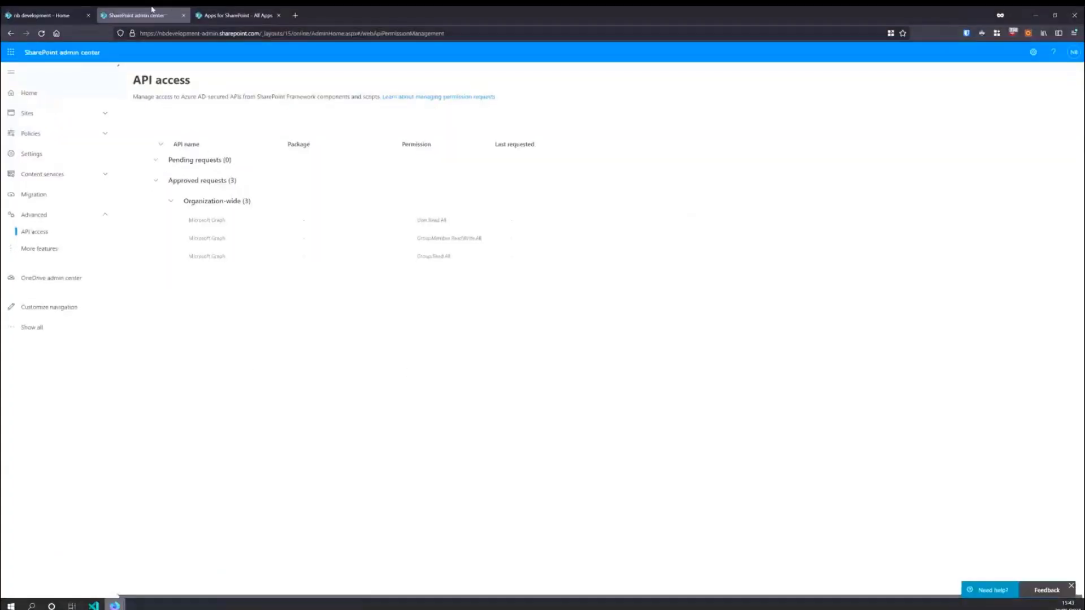
pyautogui.click(45, 15)
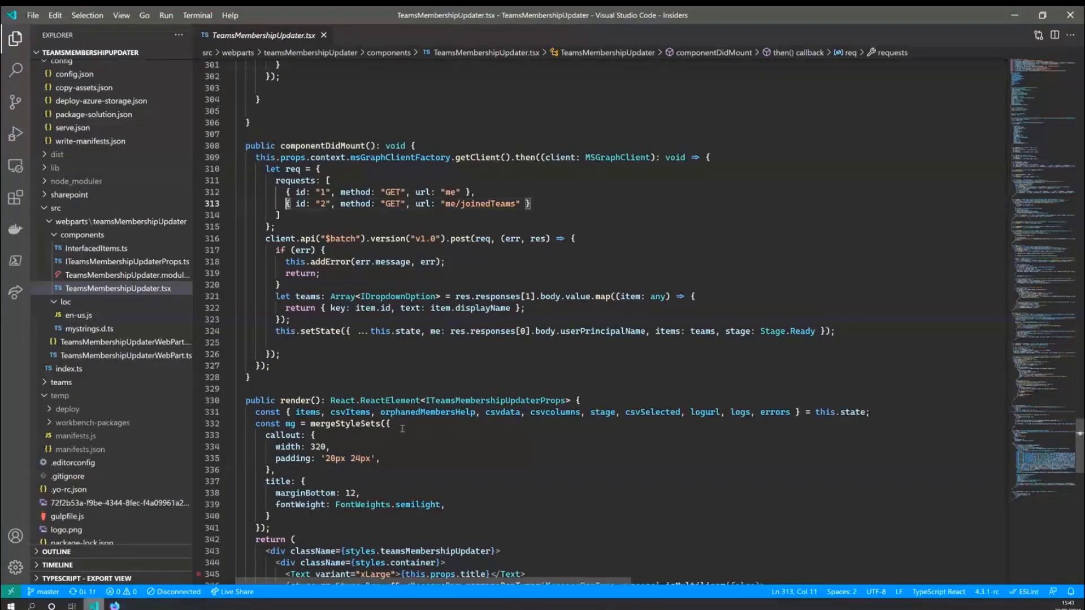
pyautogui.scroll(3)
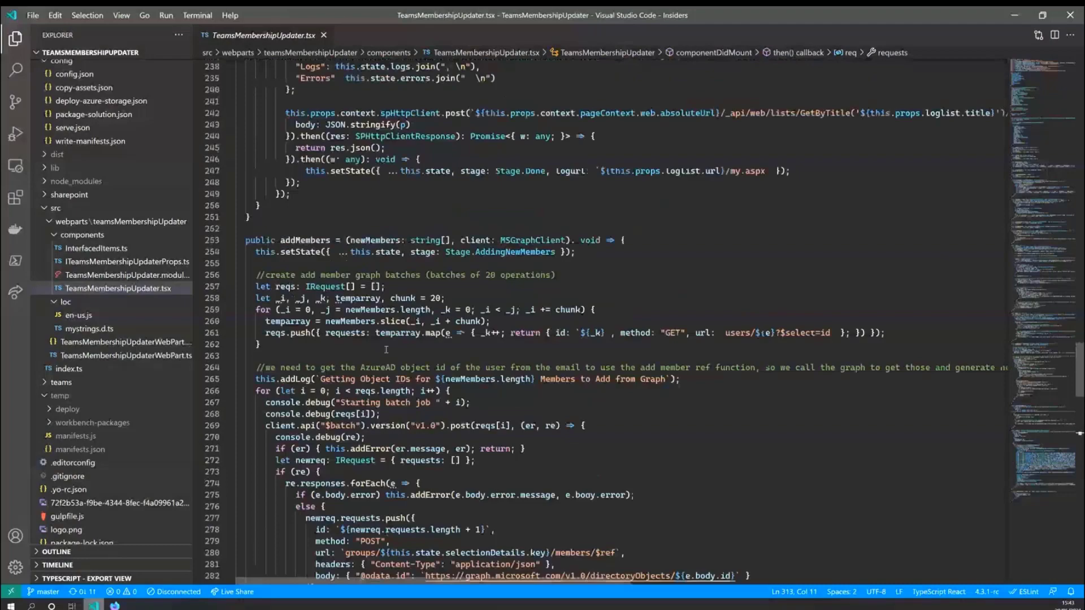
pyautogui.scroll(3)
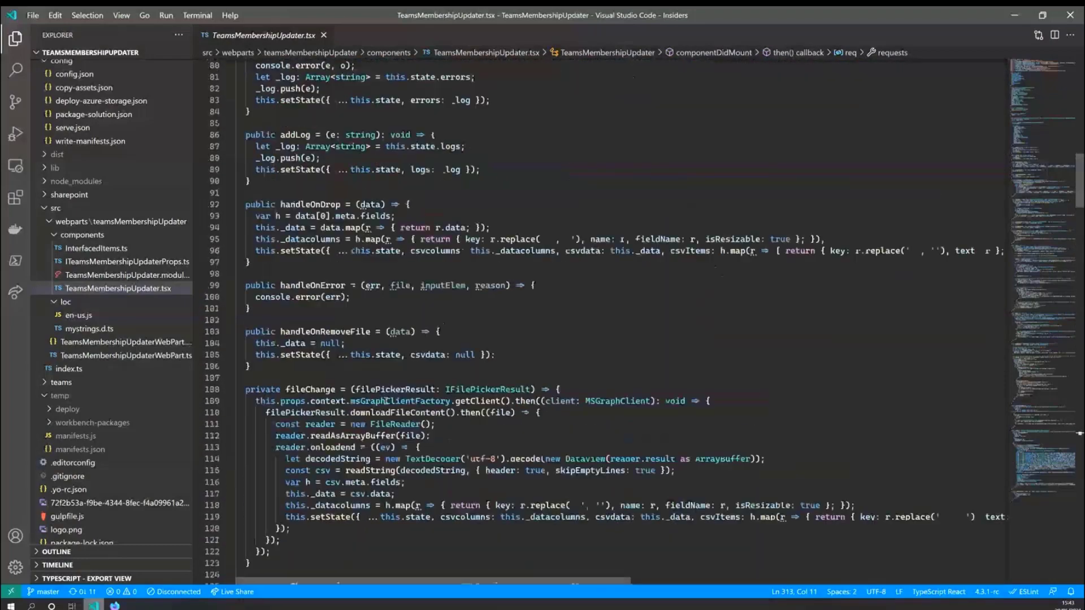
pyautogui.scroll(3)
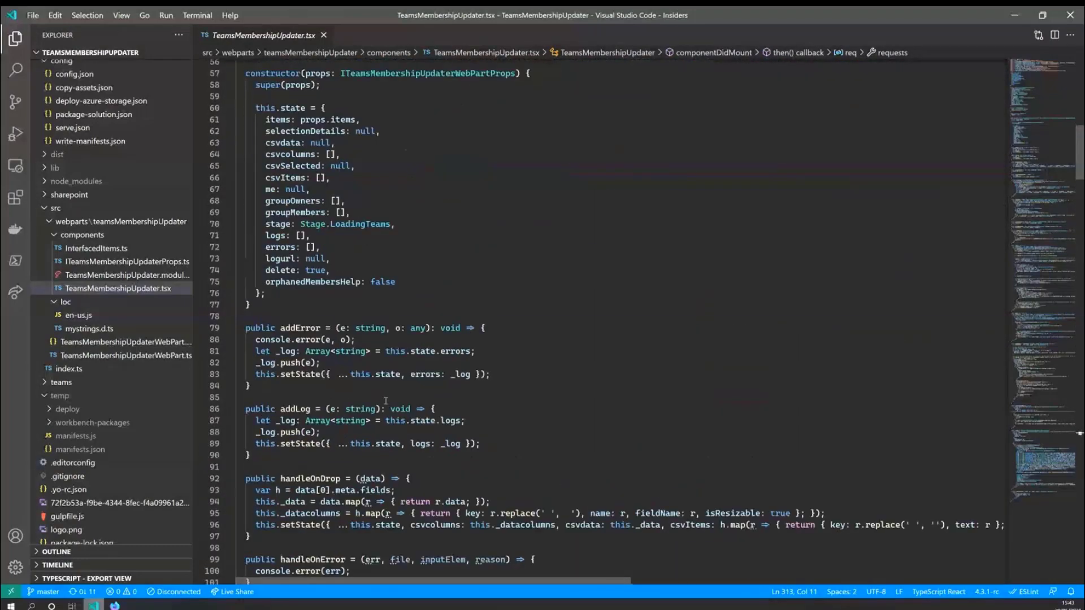
pyautogui.scroll(-3)
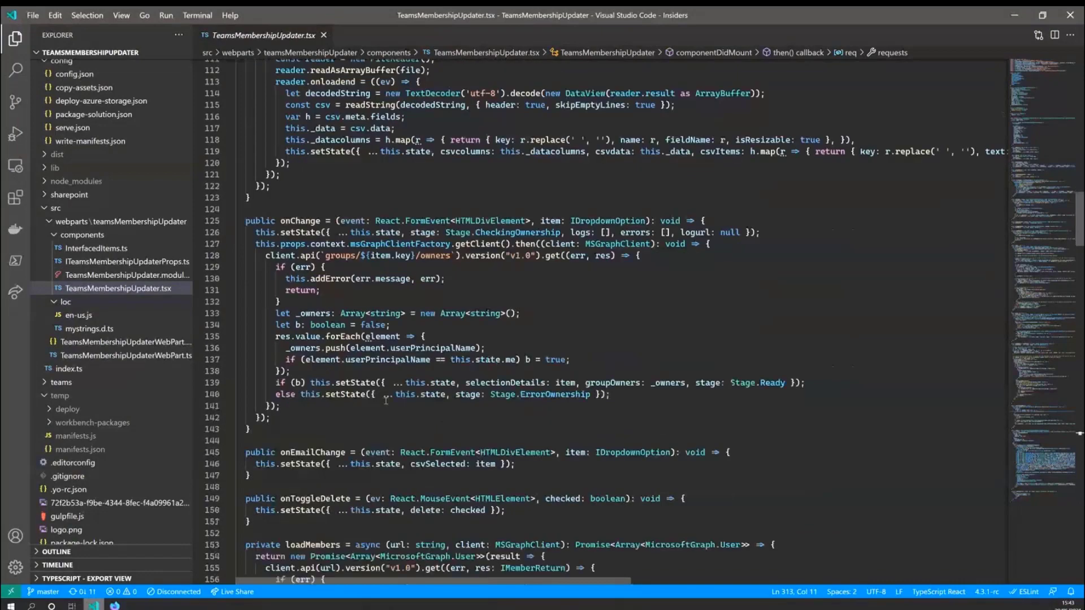
pyautogui.scroll(-3)
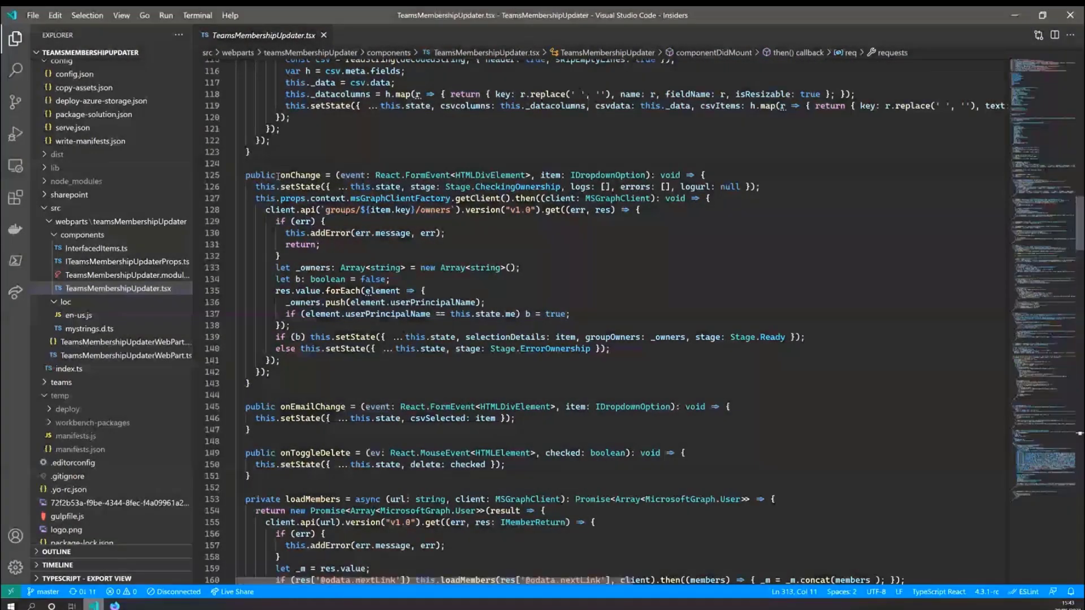
pyautogui.click(335, 175)
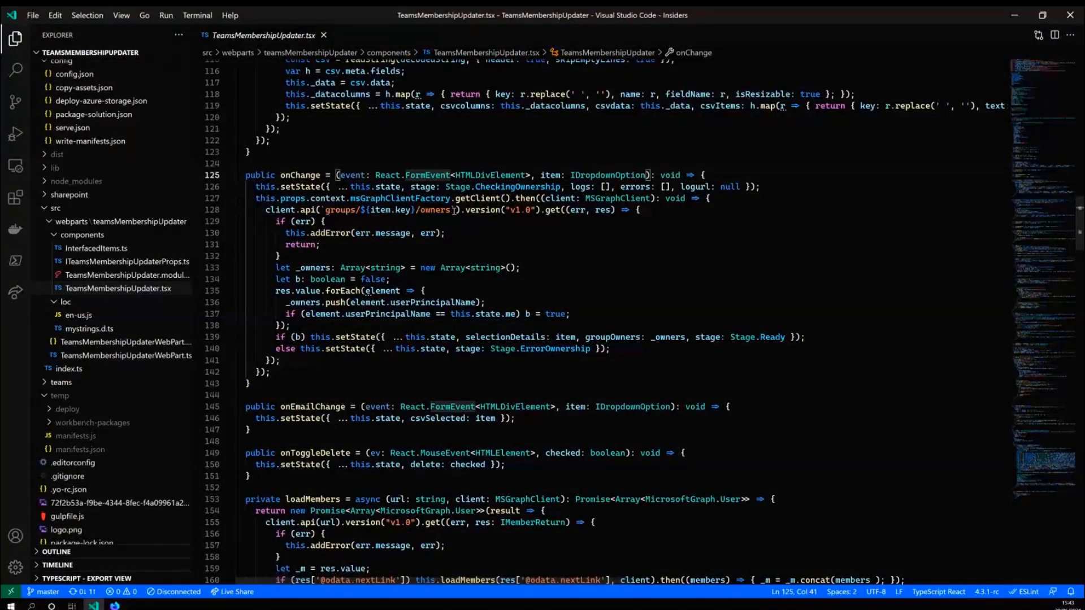
pyautogui.click(342, 209)
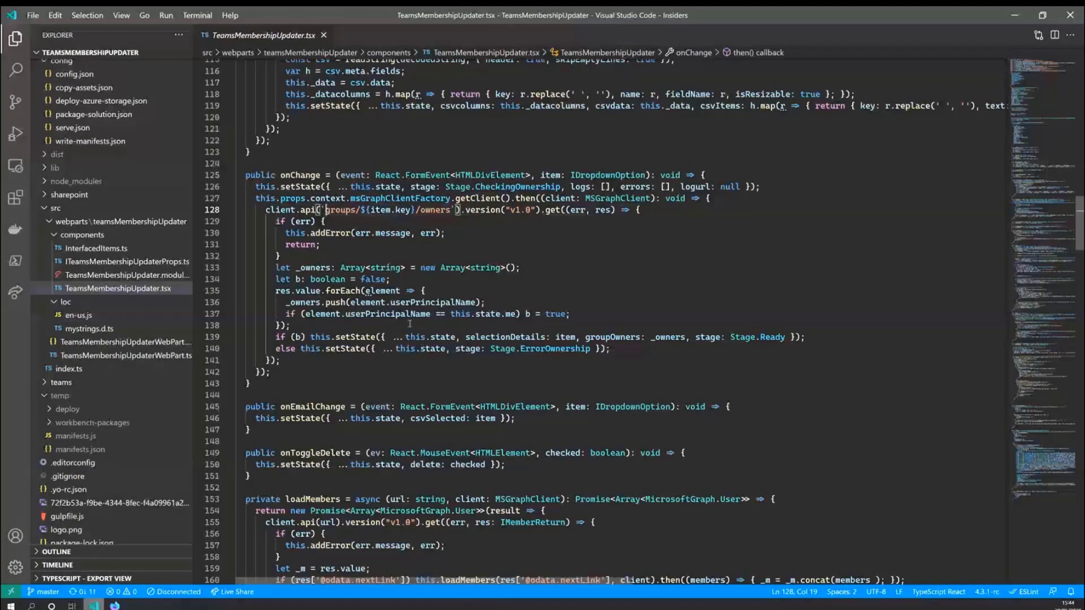
pyautogui.scroll(-3)
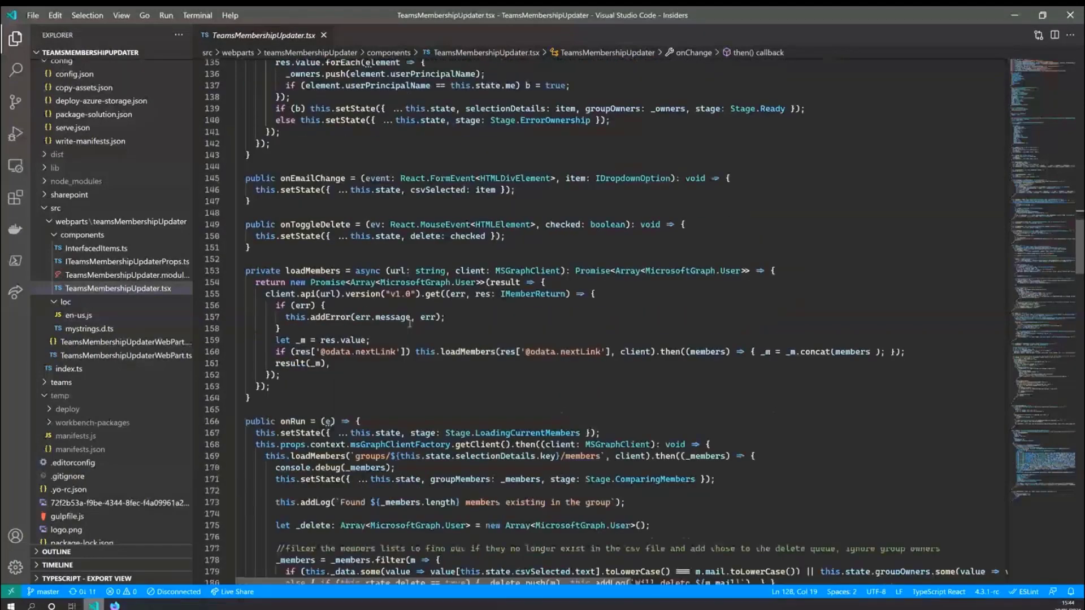
pyautogui.scroll(-3)
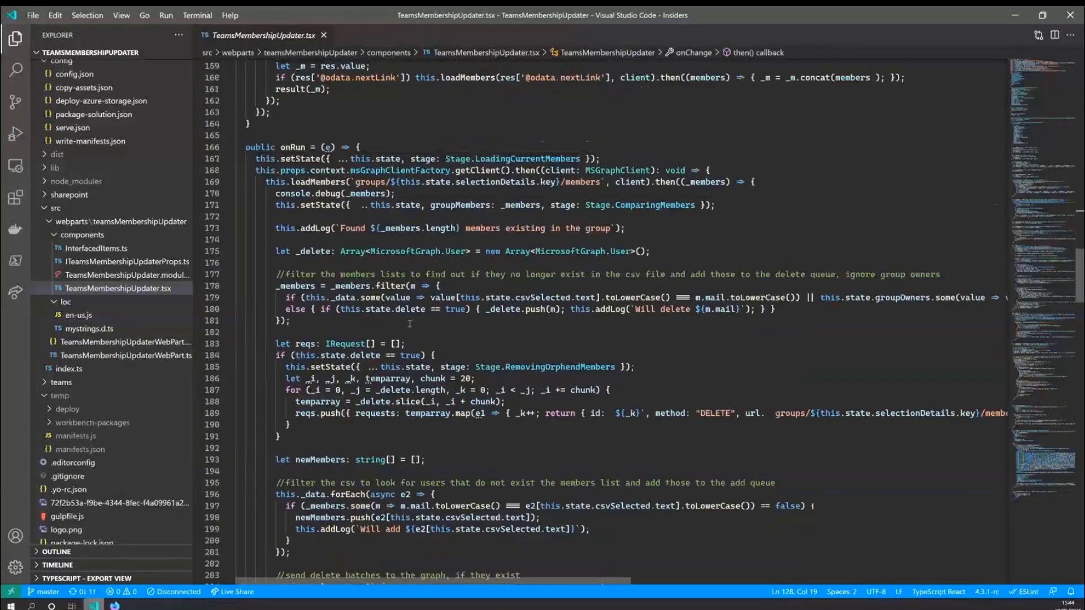
pyautogui.scroll(3)
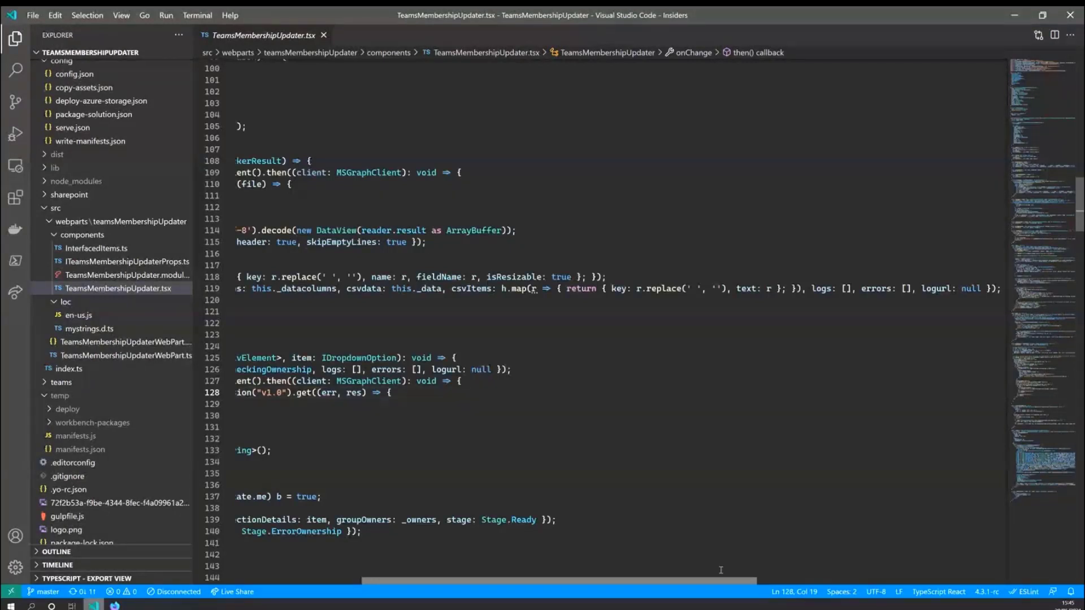
pyautogui.hscroll(-3)
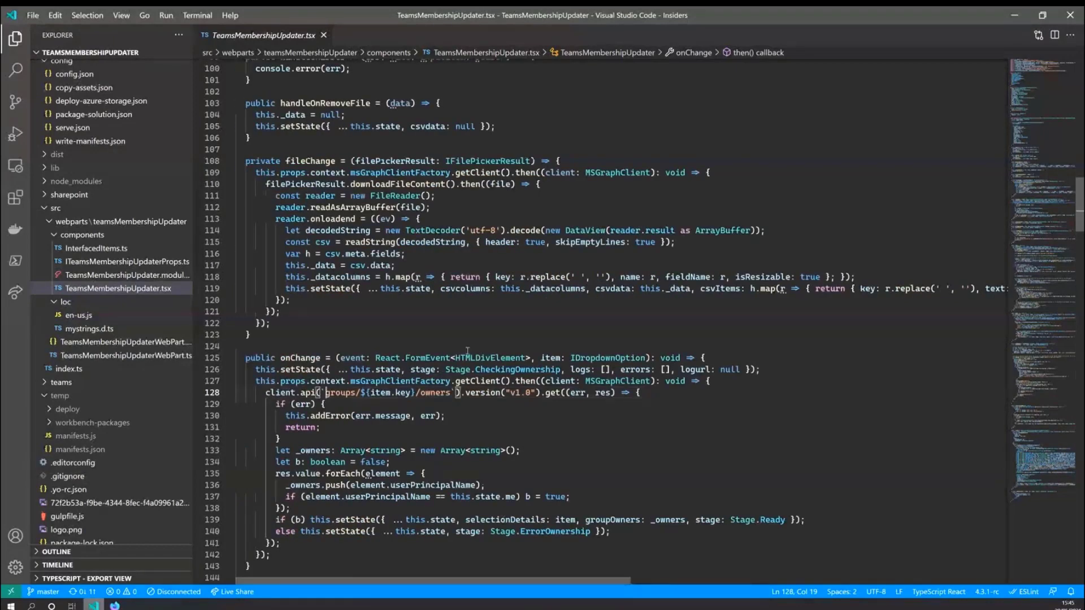
pyautogui.scroll(-3)
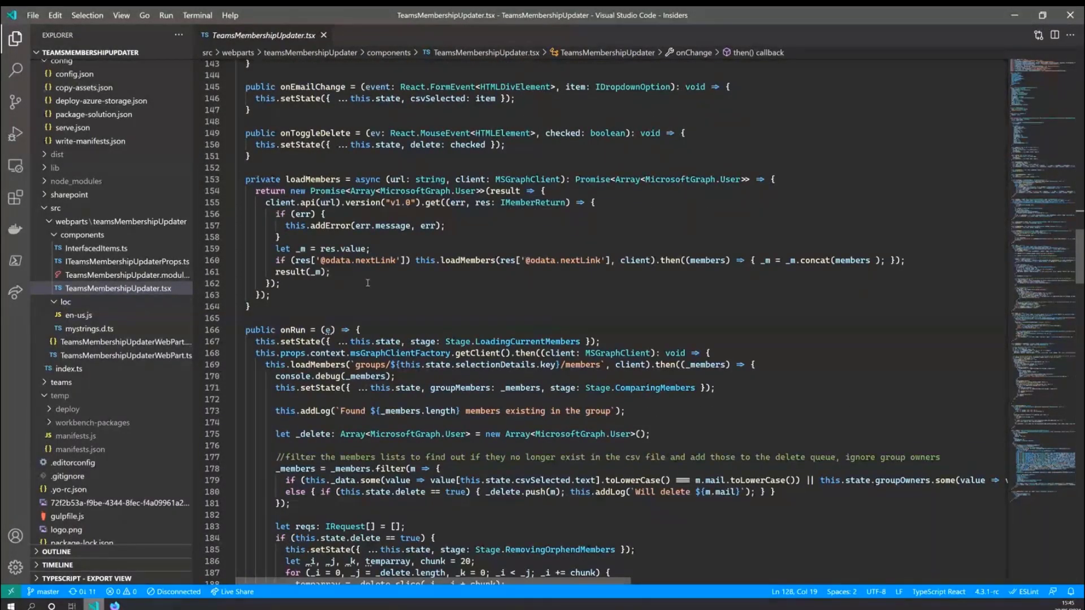
# Scroll through onRun's member filtering and delete batching code to the IRequest reference.
pyautogui.scroll(-3)
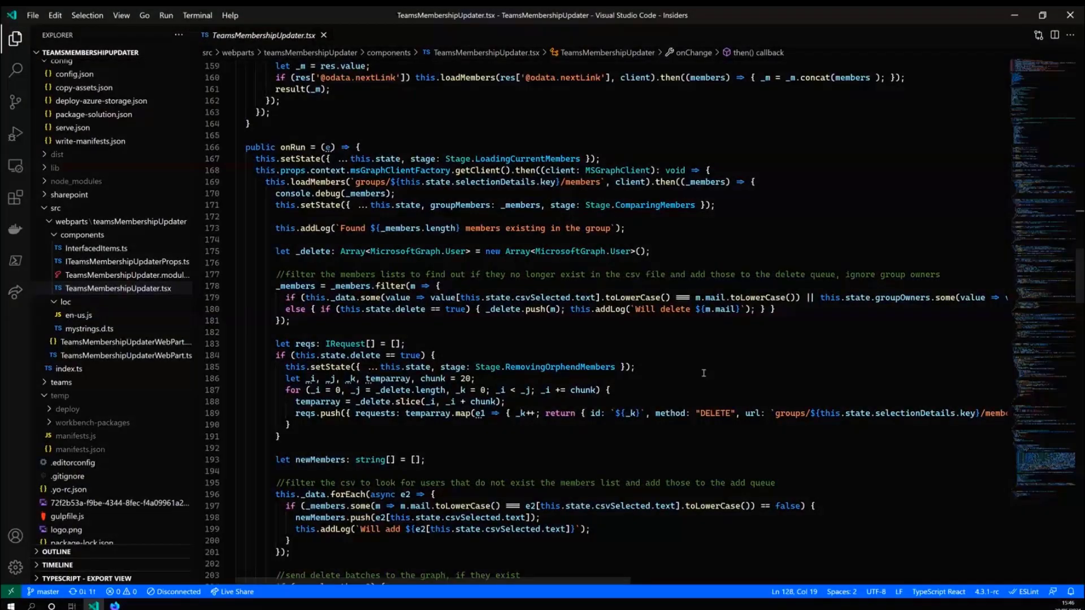
pyautogui.scroll(-3)
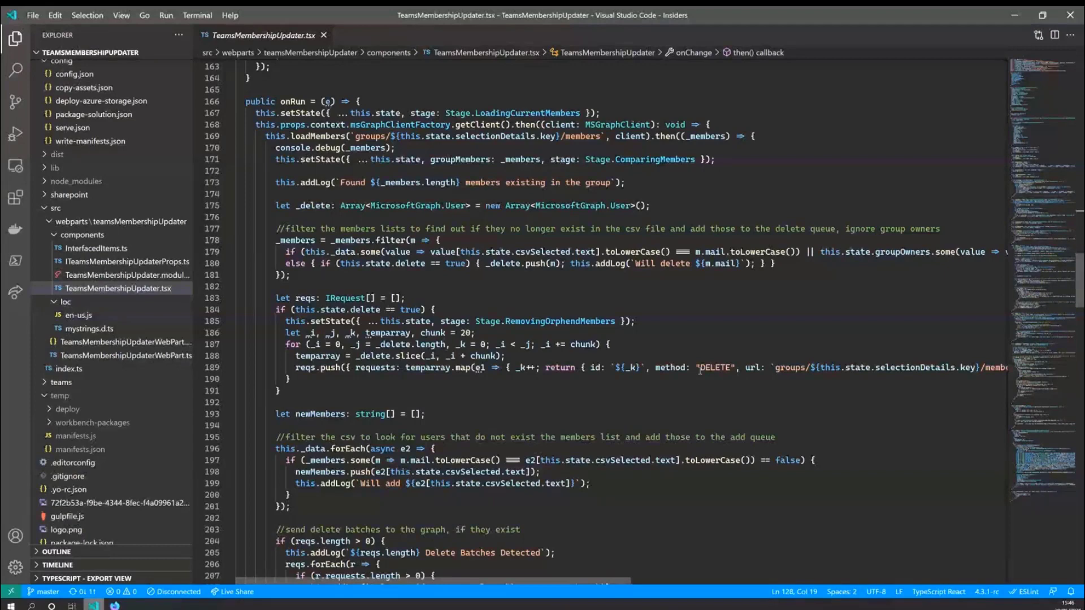
pyautogui.scroll(-3)
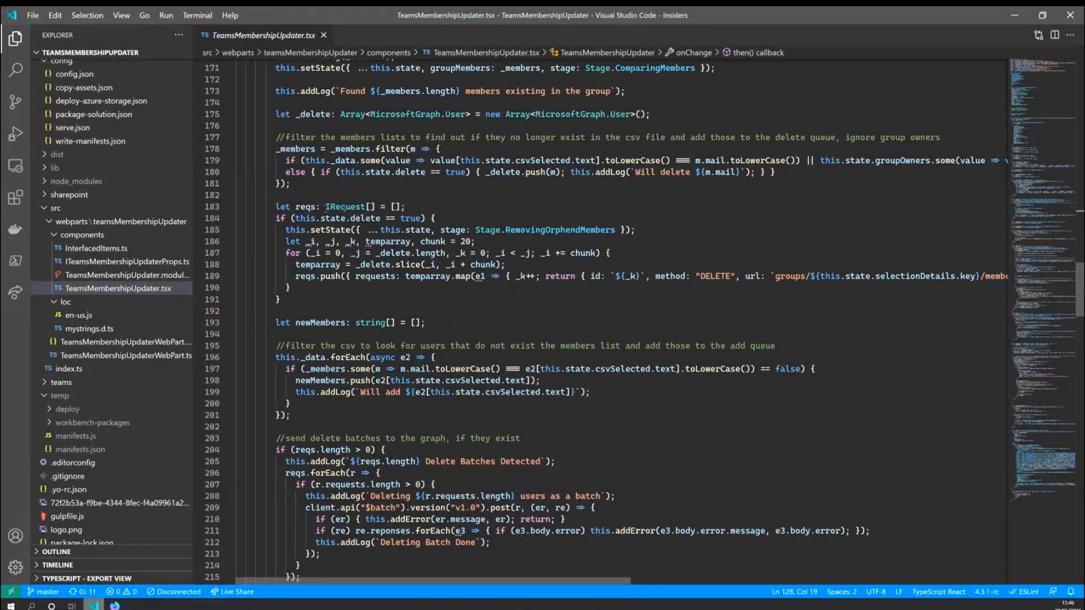
pyautogui.scroll(3)
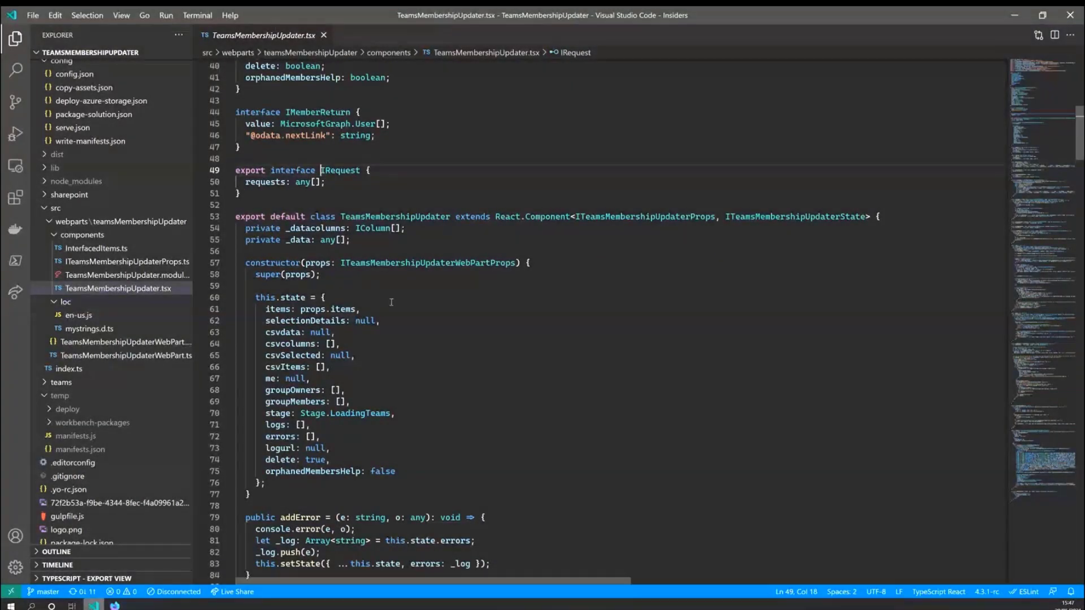
# Scroll back to onRun's delete-batch code with its chunk size of 20.
pyautogui.scroll(-3)
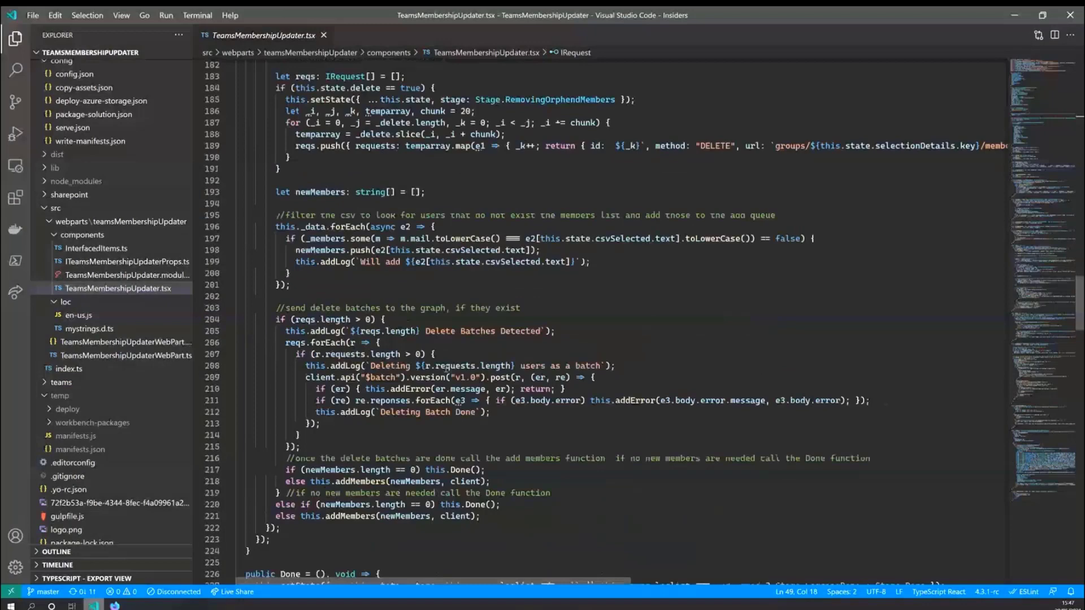
pyautogui.scroll(3)
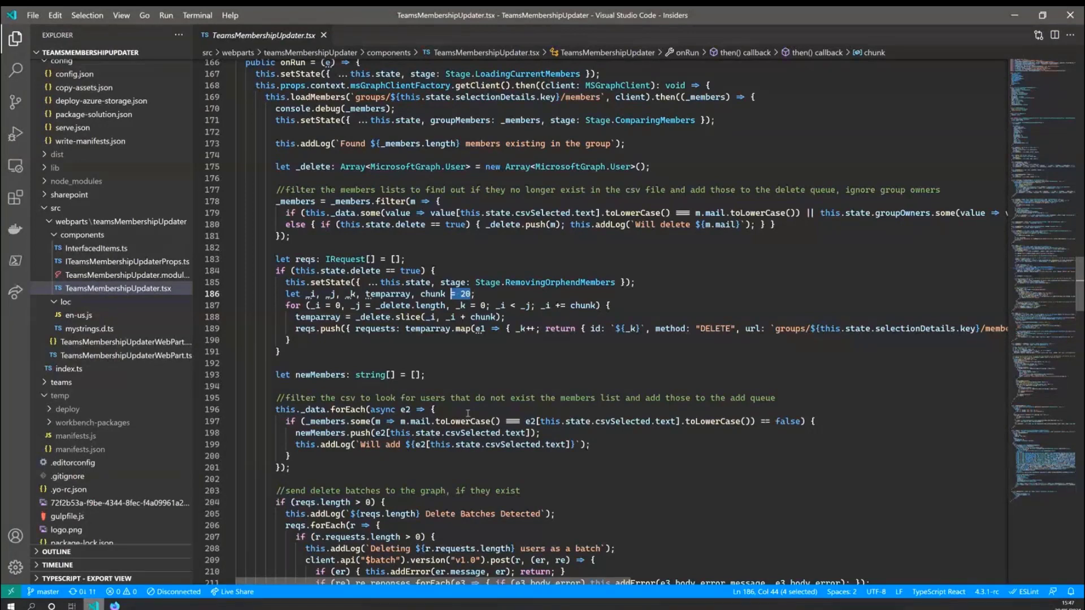
# Scroll to the Done call, jump to addMembers, and review its Graph batch posting.
pyautogui.scroll(-3)
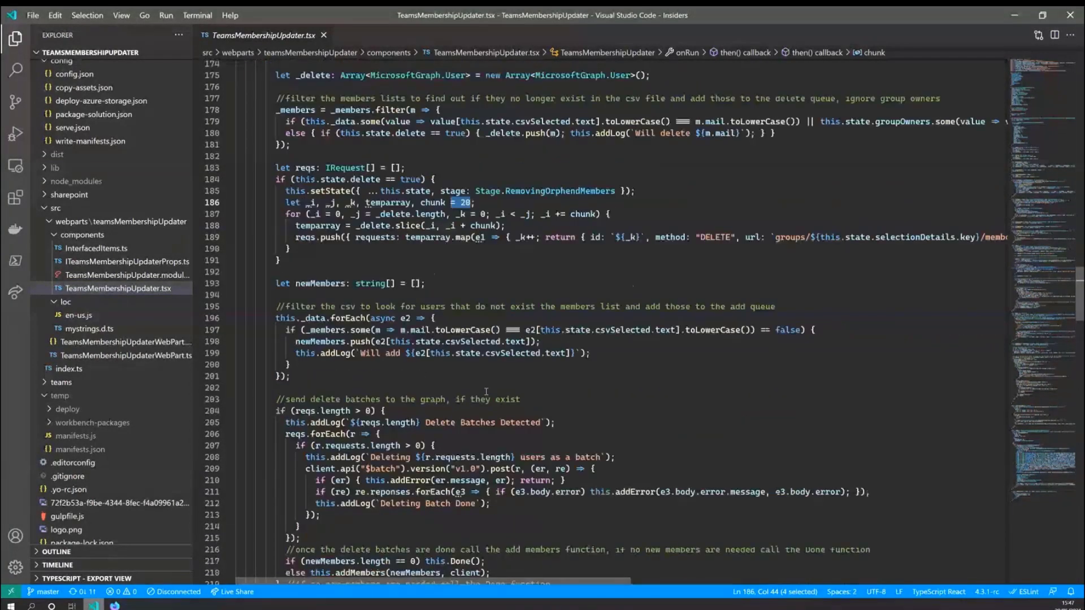
pyautogui.moveTo(467, 278)
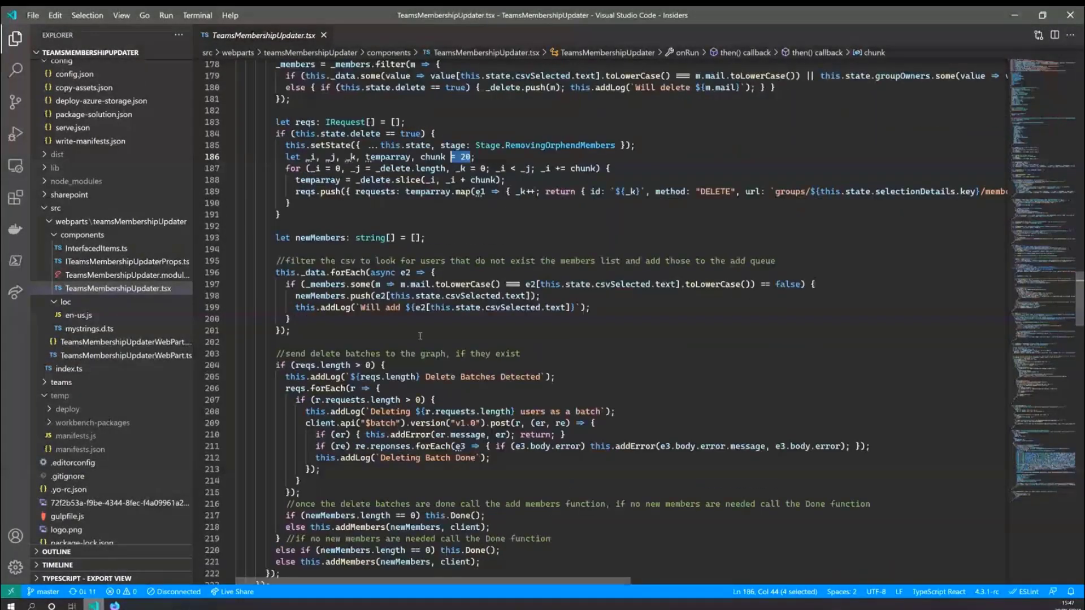
pyautogui.scroll(-3)
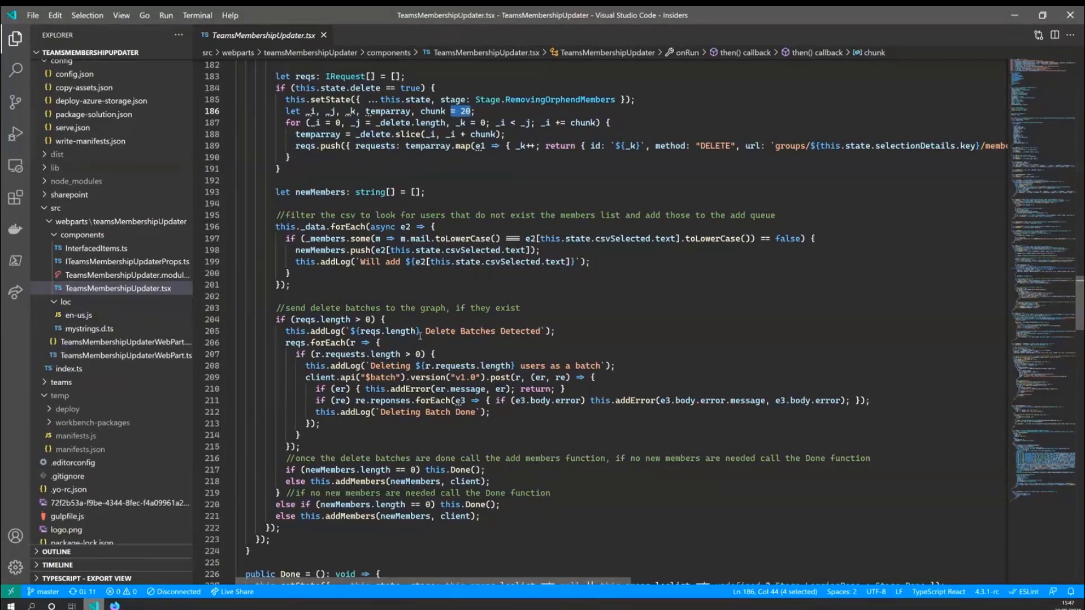
pyautogui.scroll(-3)
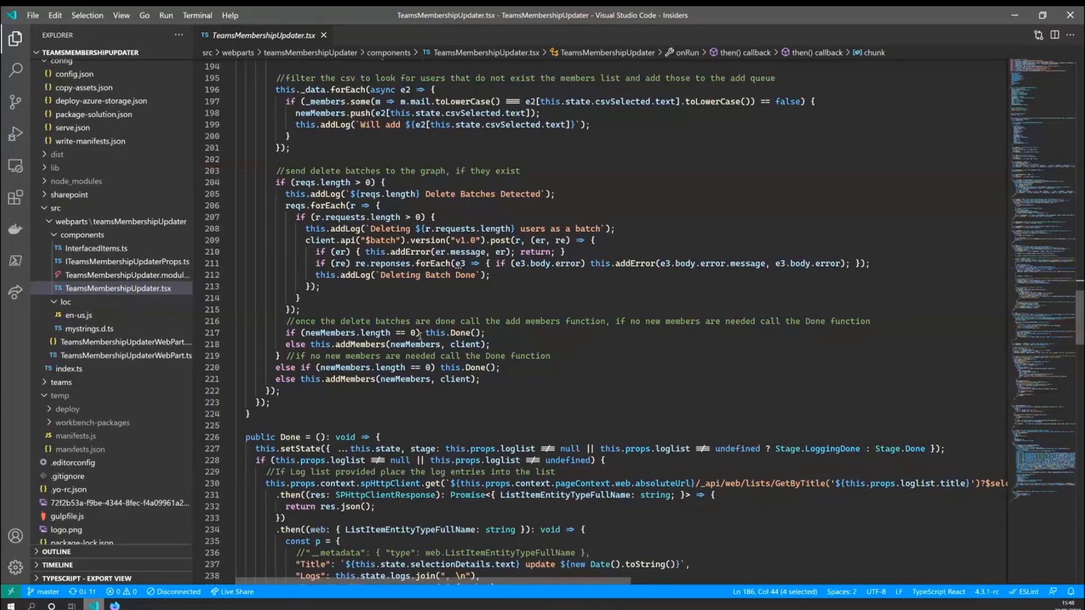
pyautogui.scroll(-3)
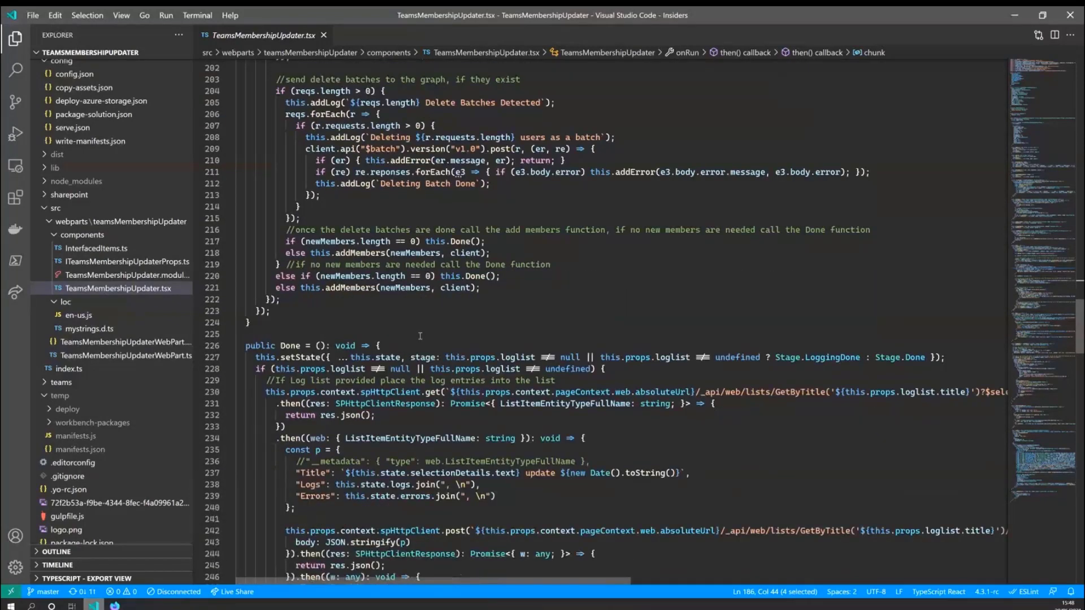
pyautogui.moveTo(360, 253)
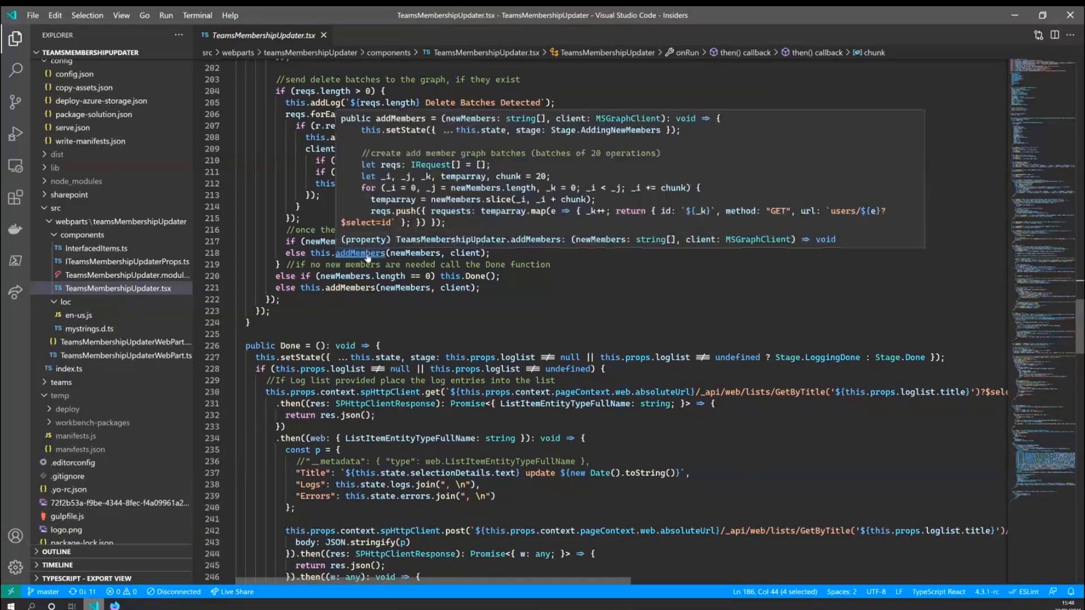
pyautogui.click(359, 253)
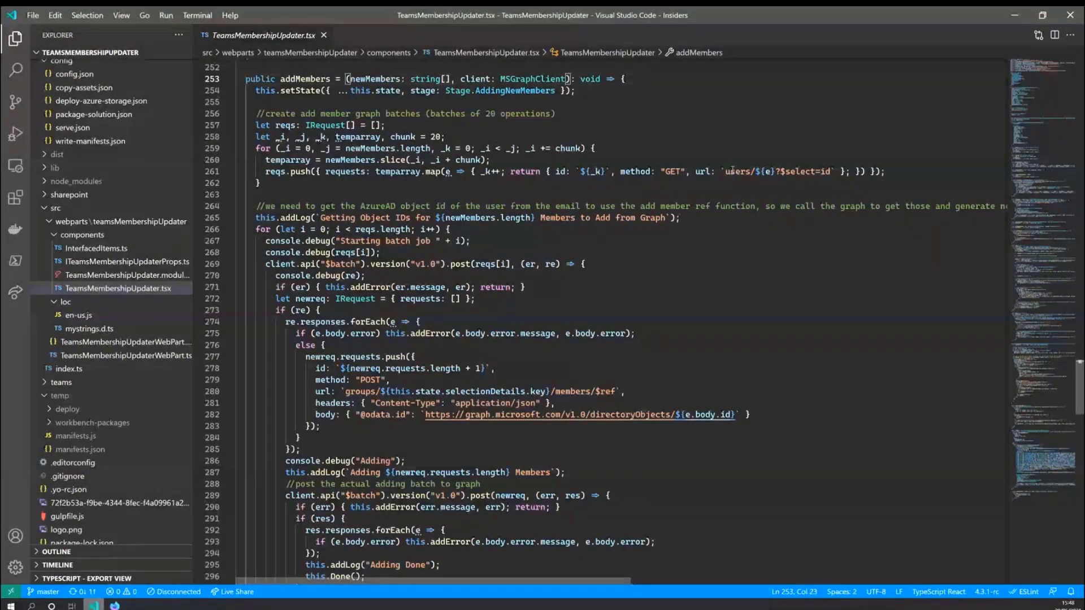
pyautogui.scroll(-3)
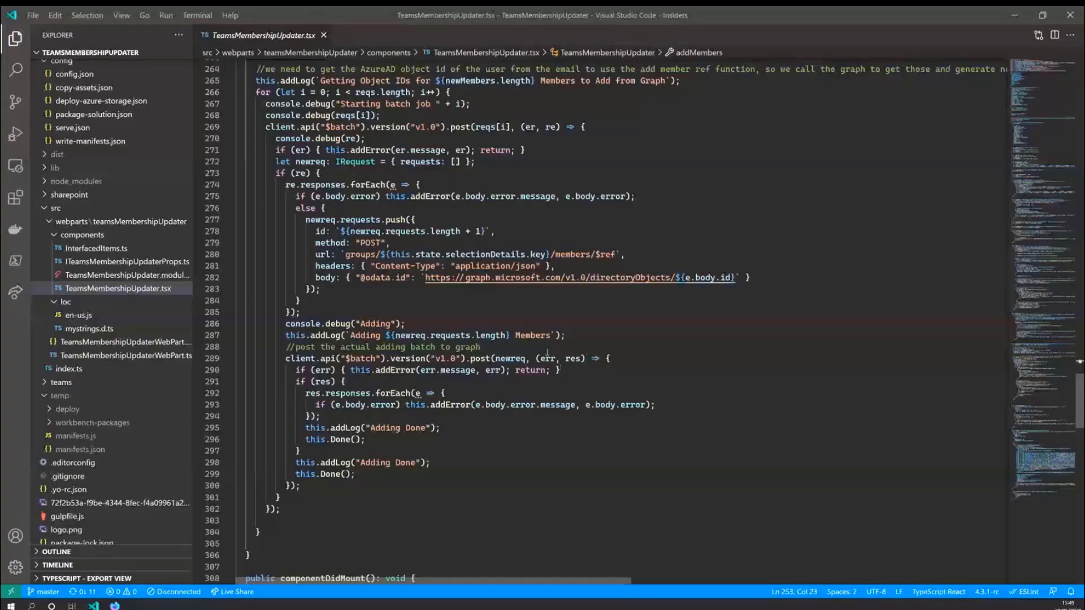
pyautogui.scroll(3)
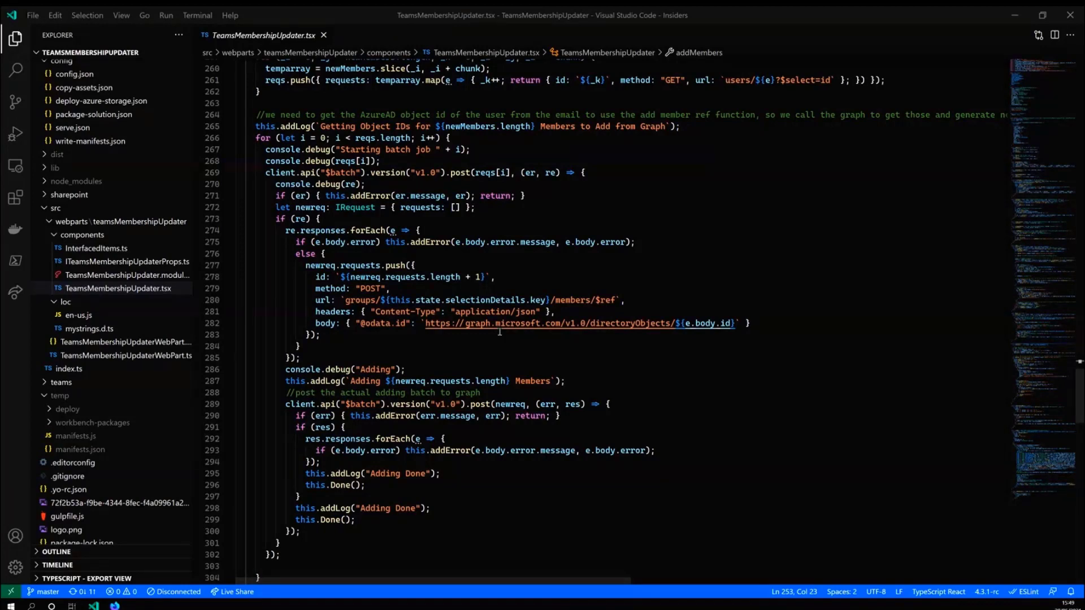
pyautogui.moveTo(515, 322)
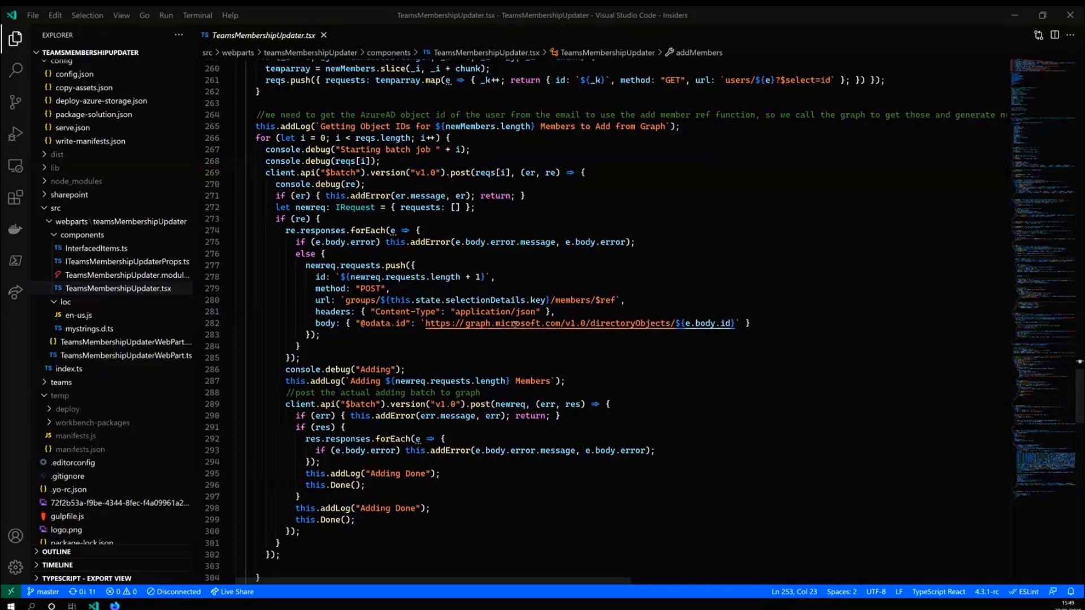
# Scroll down to render(), showing the stage progress indicators, team dropdown, CSV picker and preview list.
pyautogui.scroll(-3)
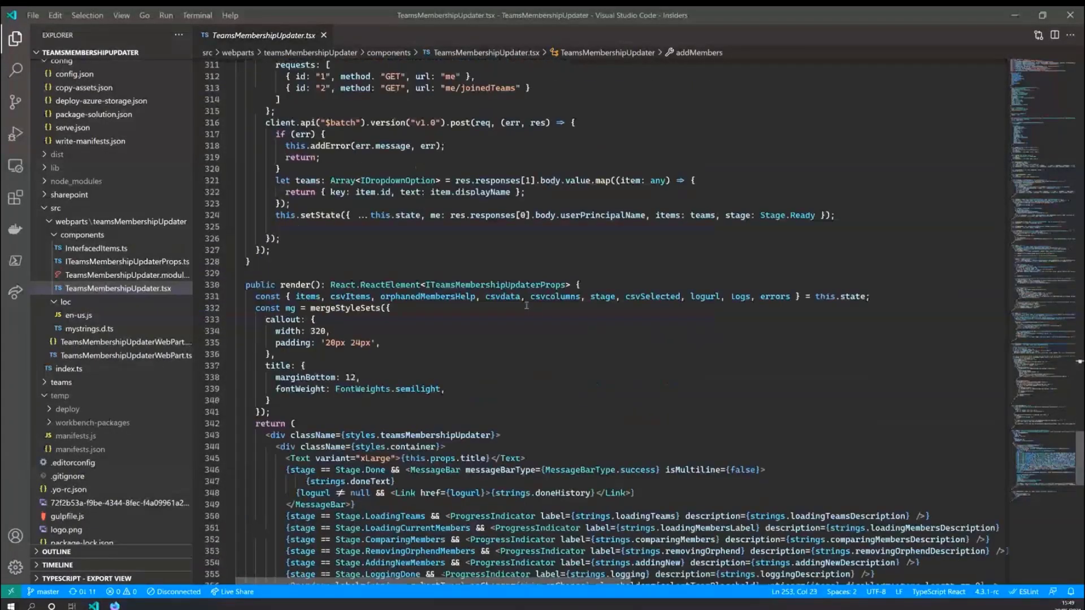
pyautogui.scroll(-3)
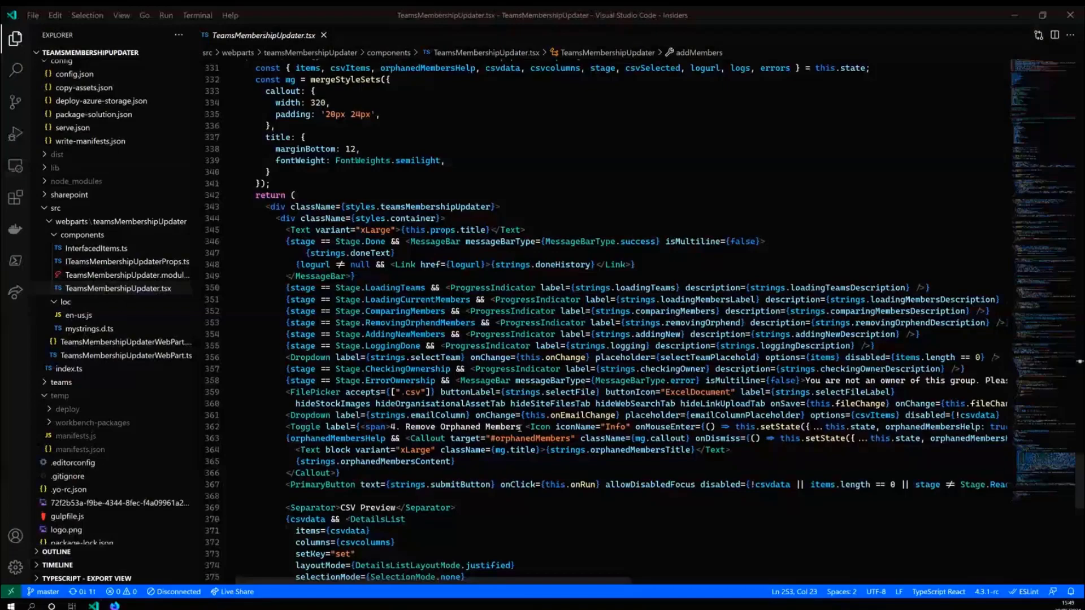
pyautogui.scroll(-3)
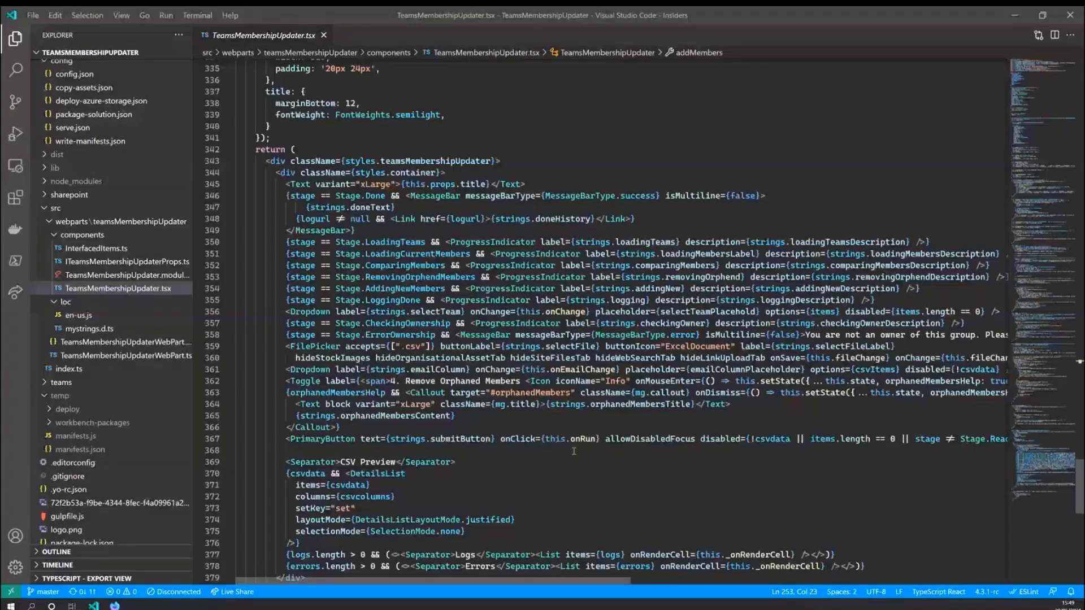